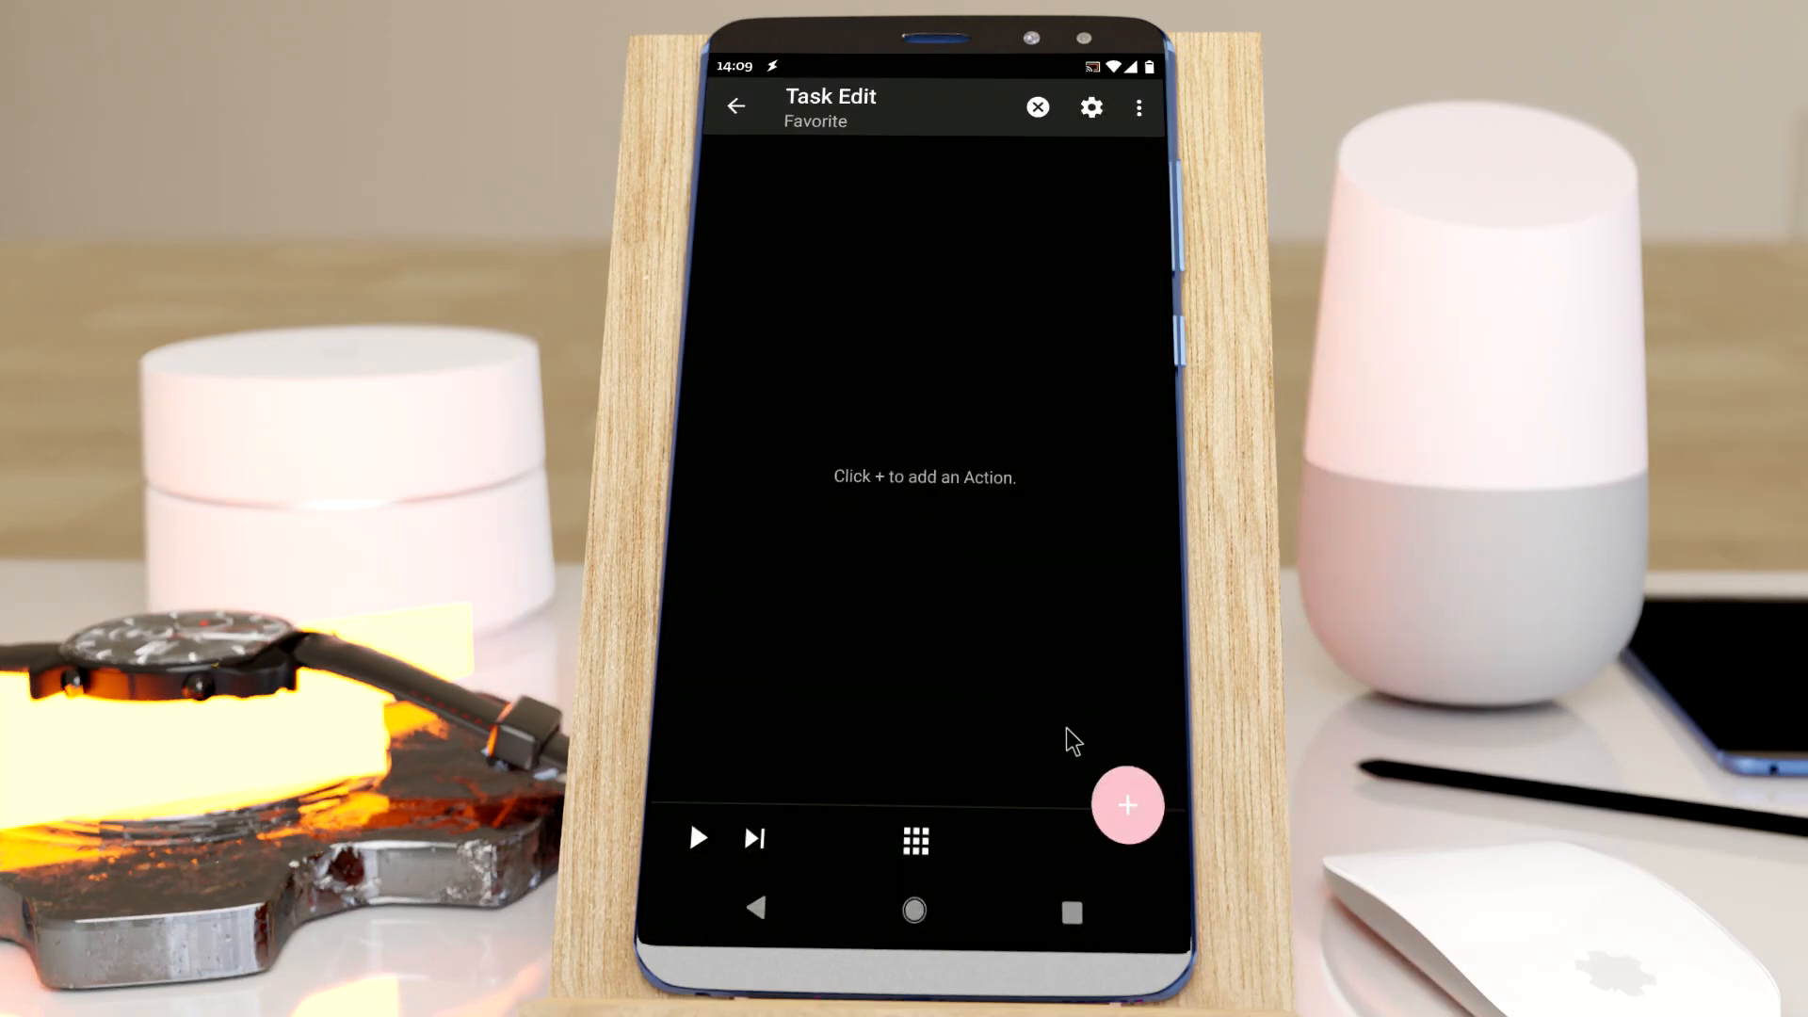
Search the actions for 'las' and pick the Flash action
click(1126, 805)
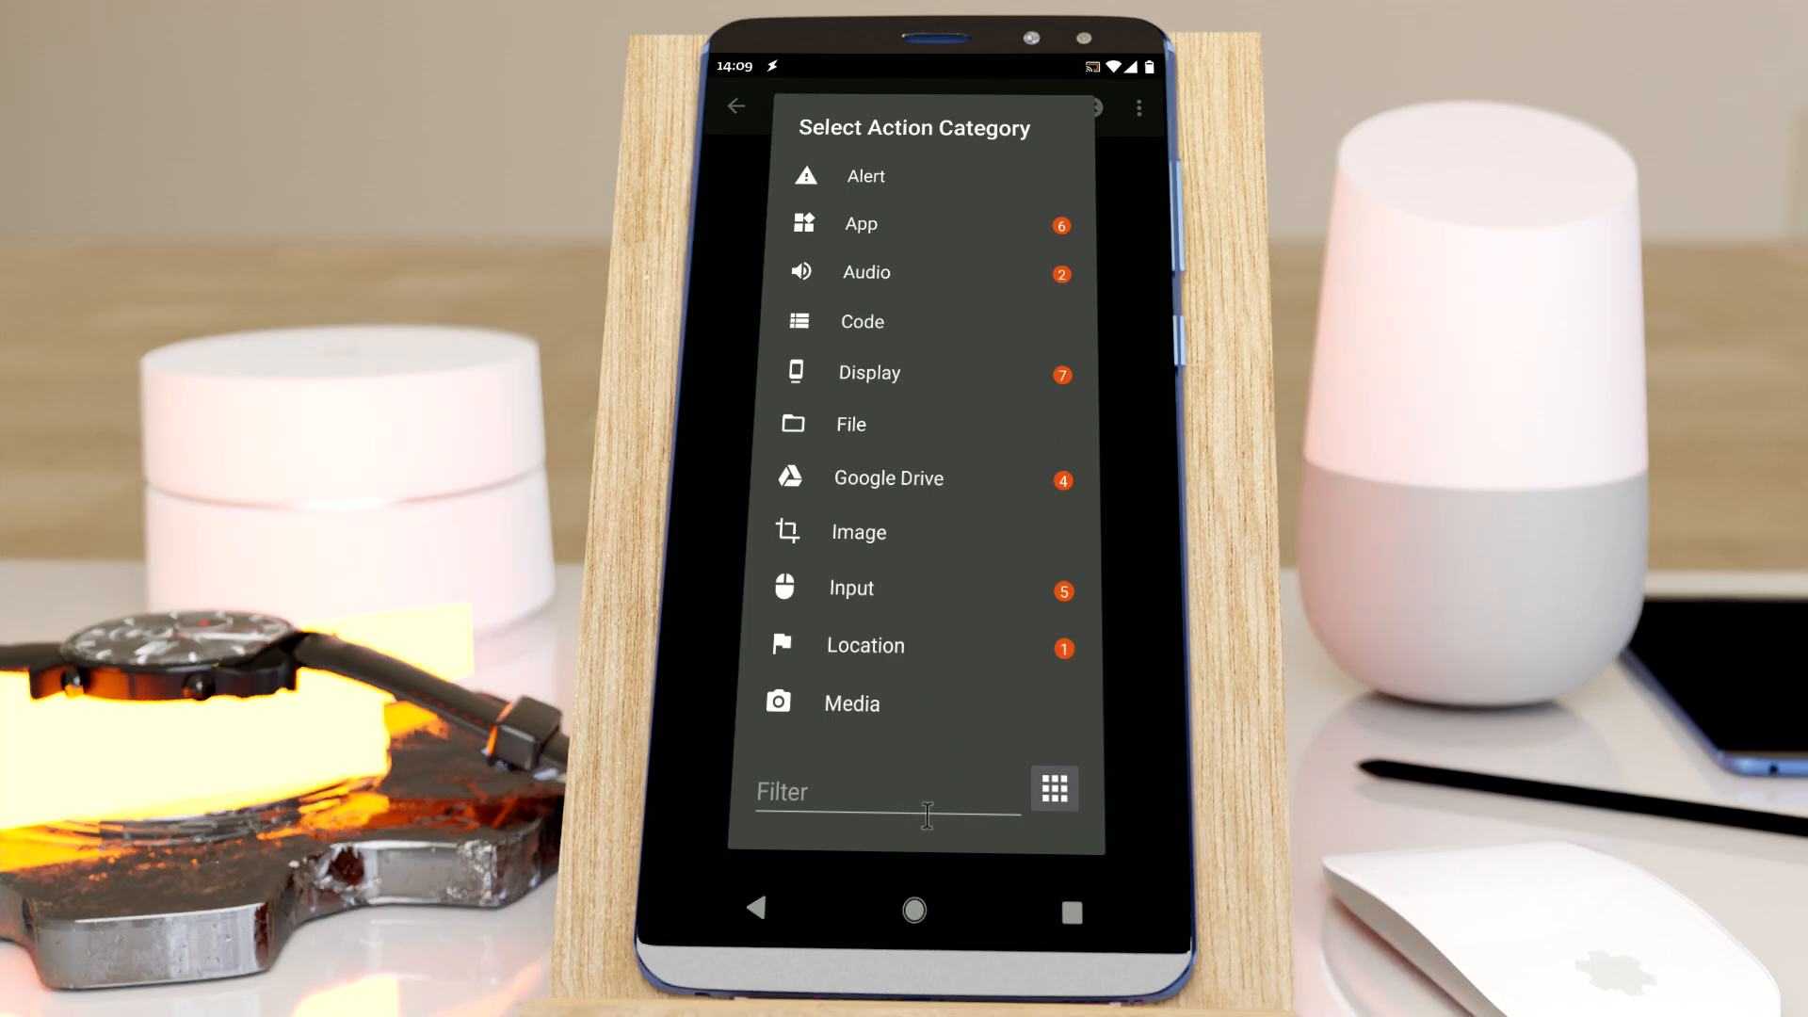
mouse_move(905, 406)
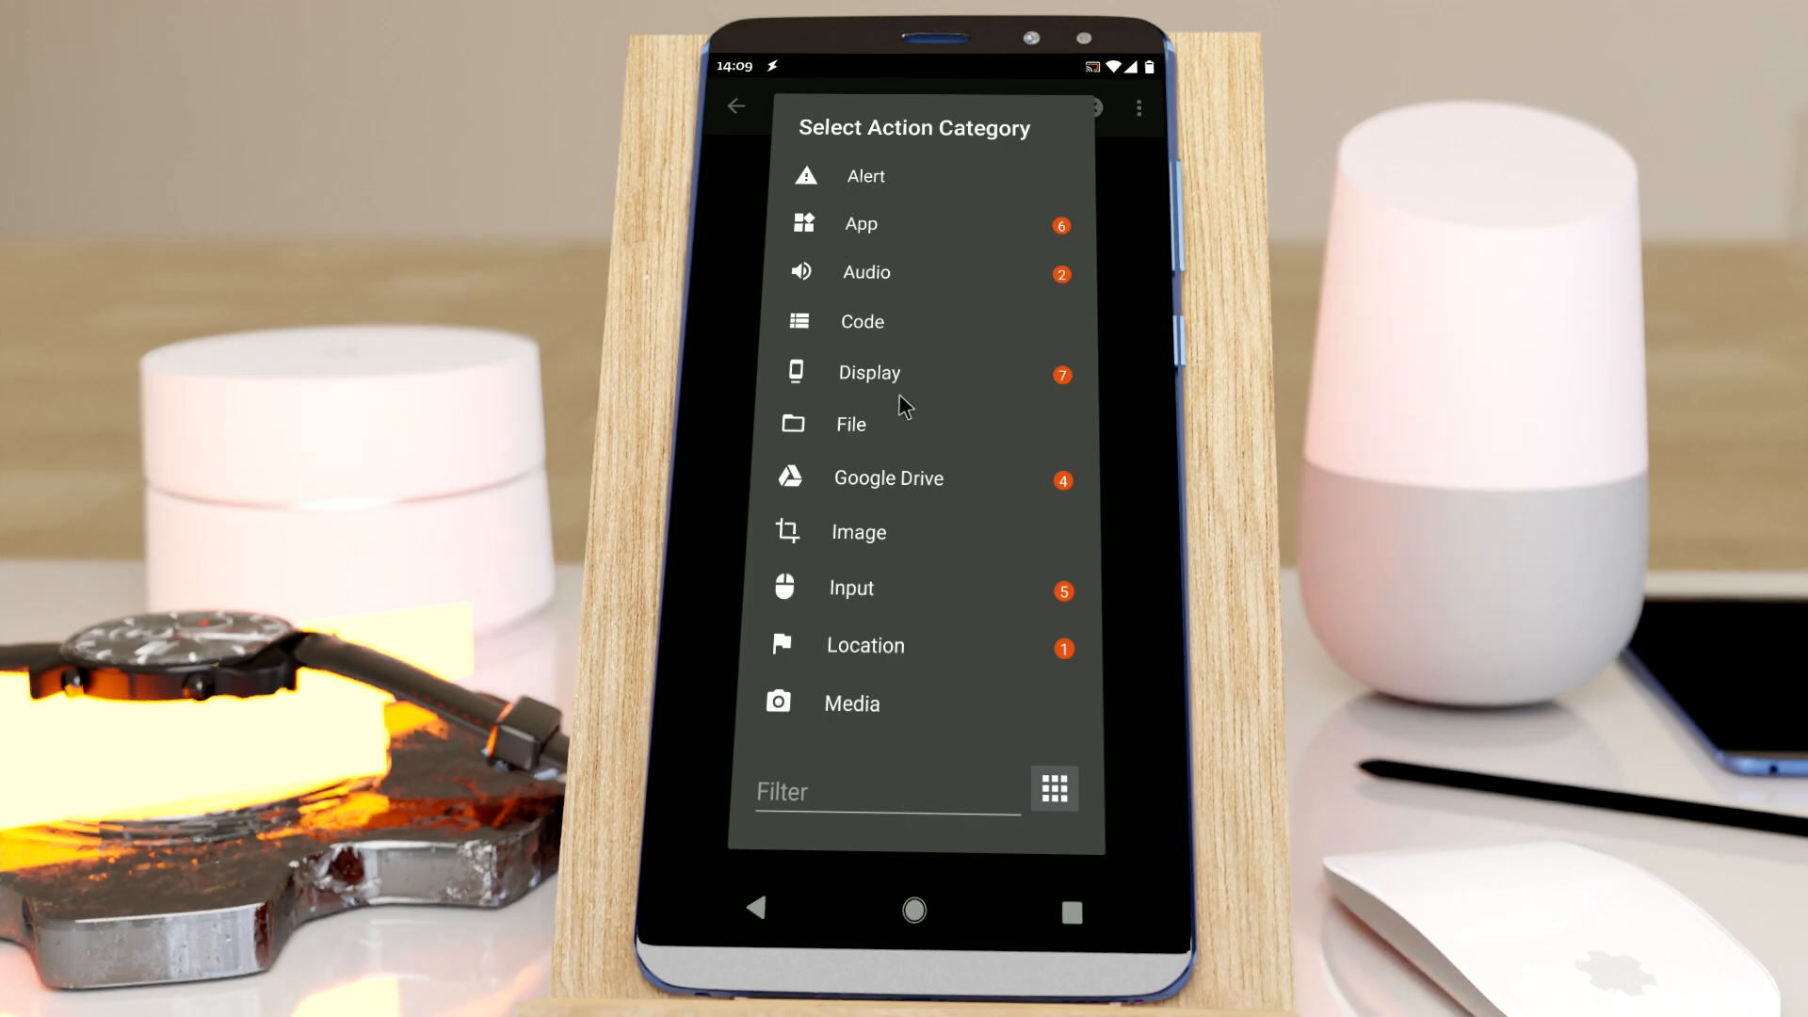
click(863, 175)
text(f)
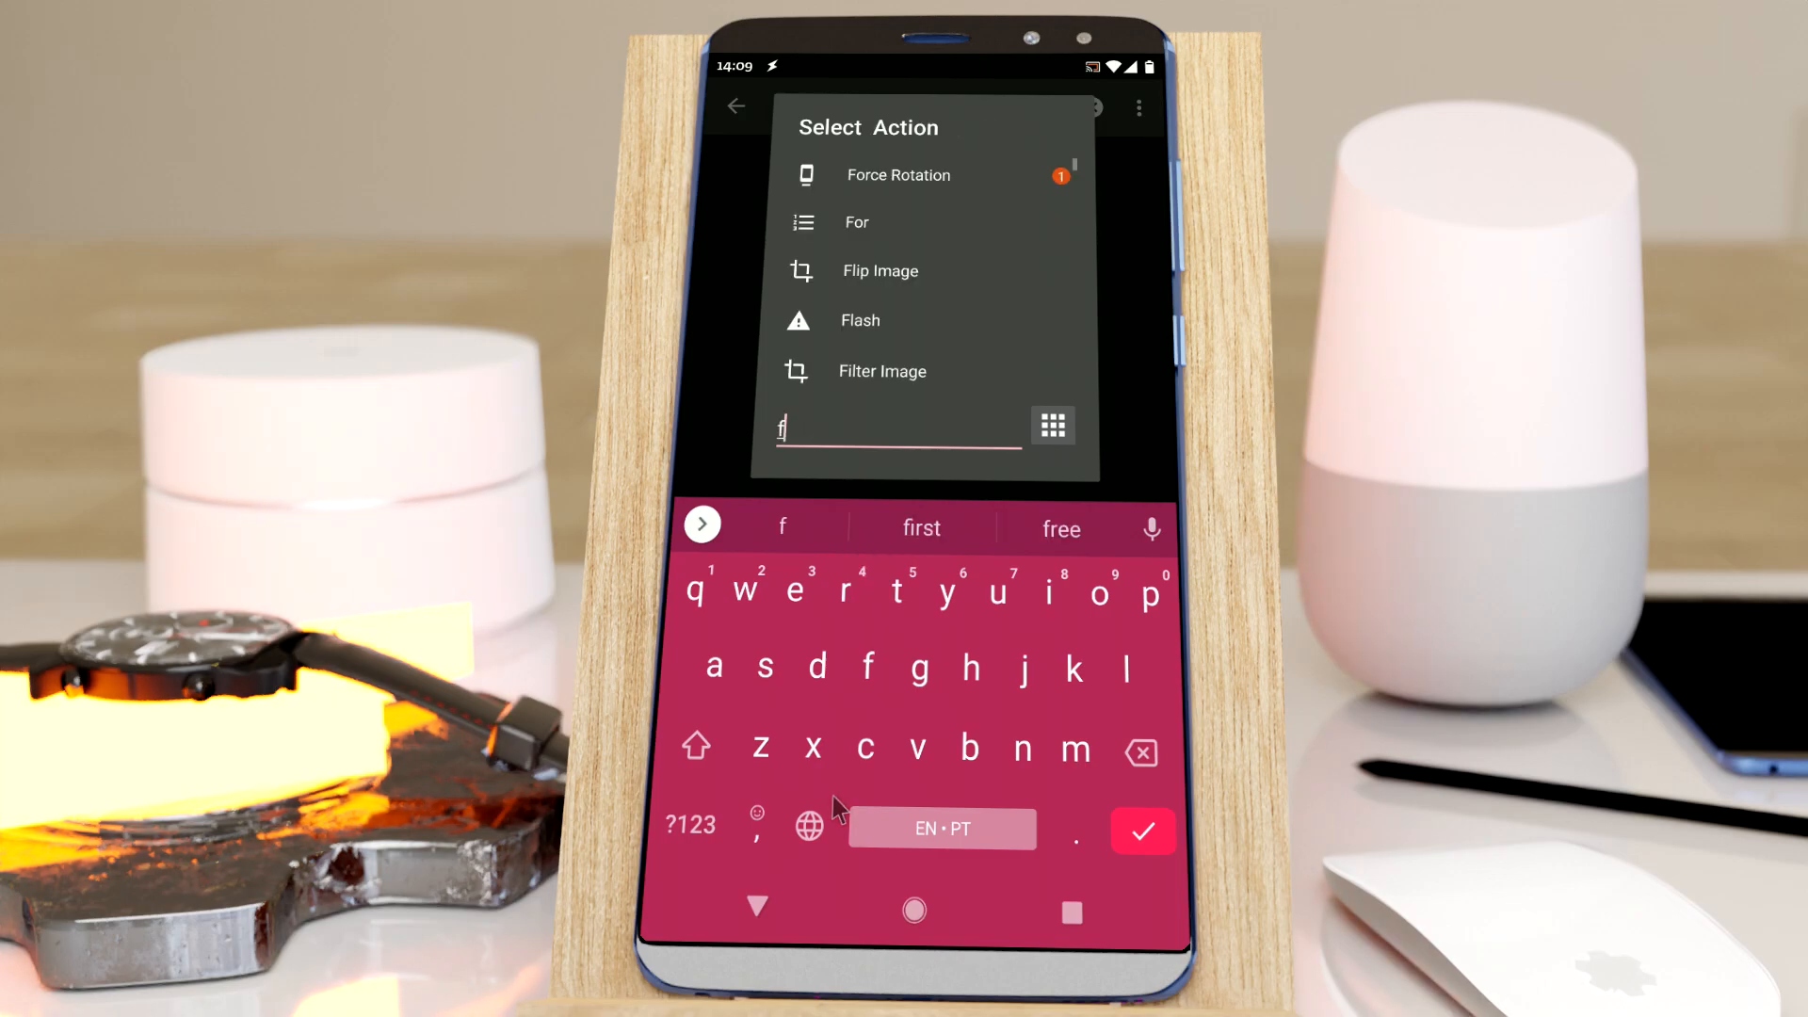
text(las)
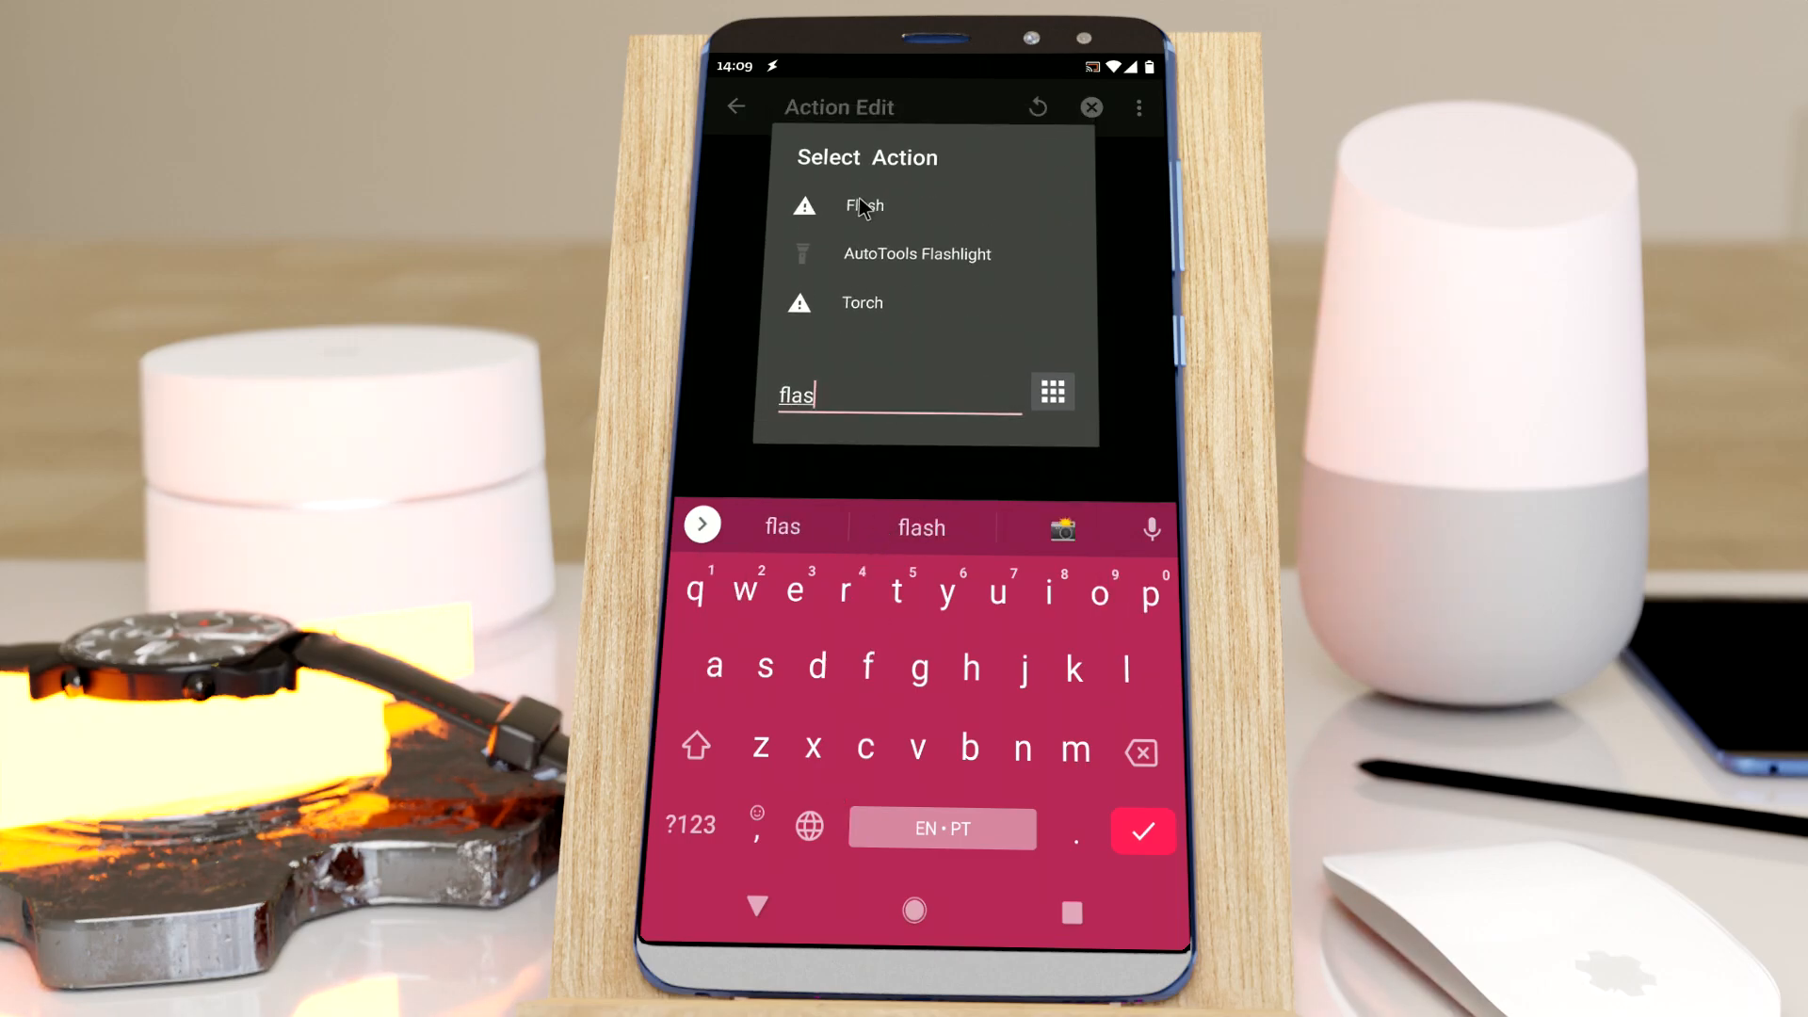
mouse_move(870, 216)
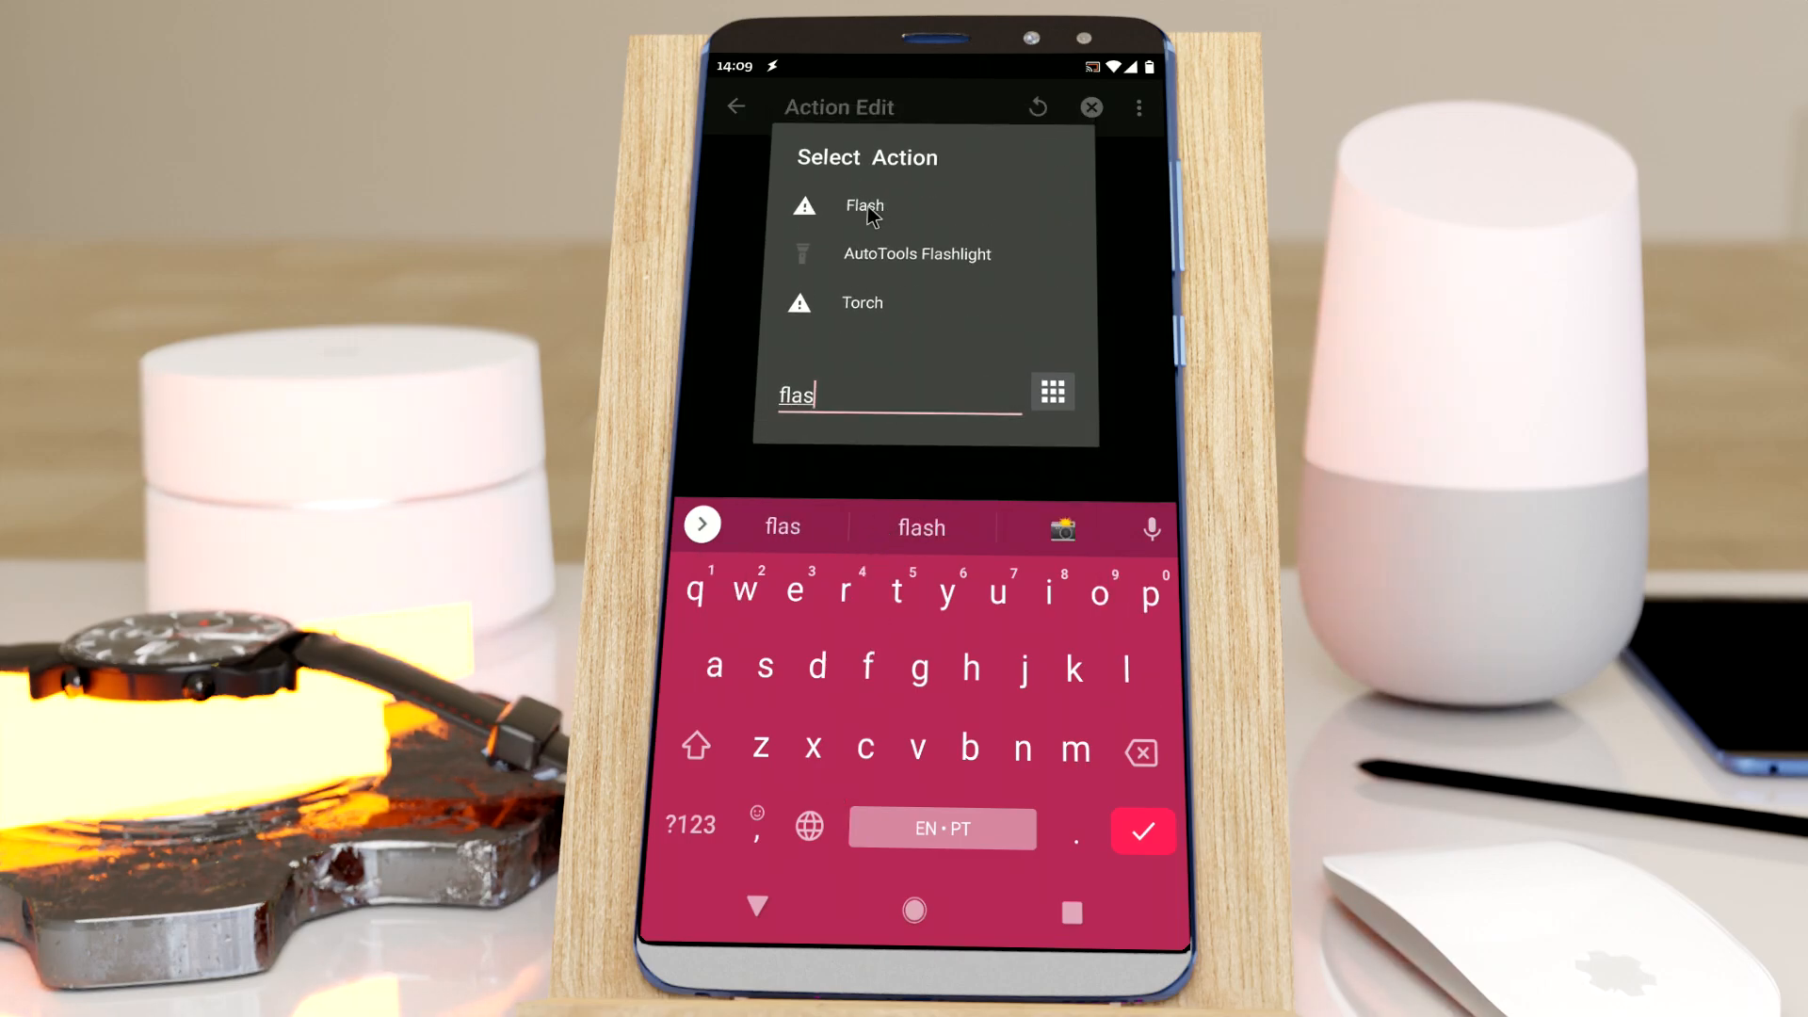
click(757, 910)
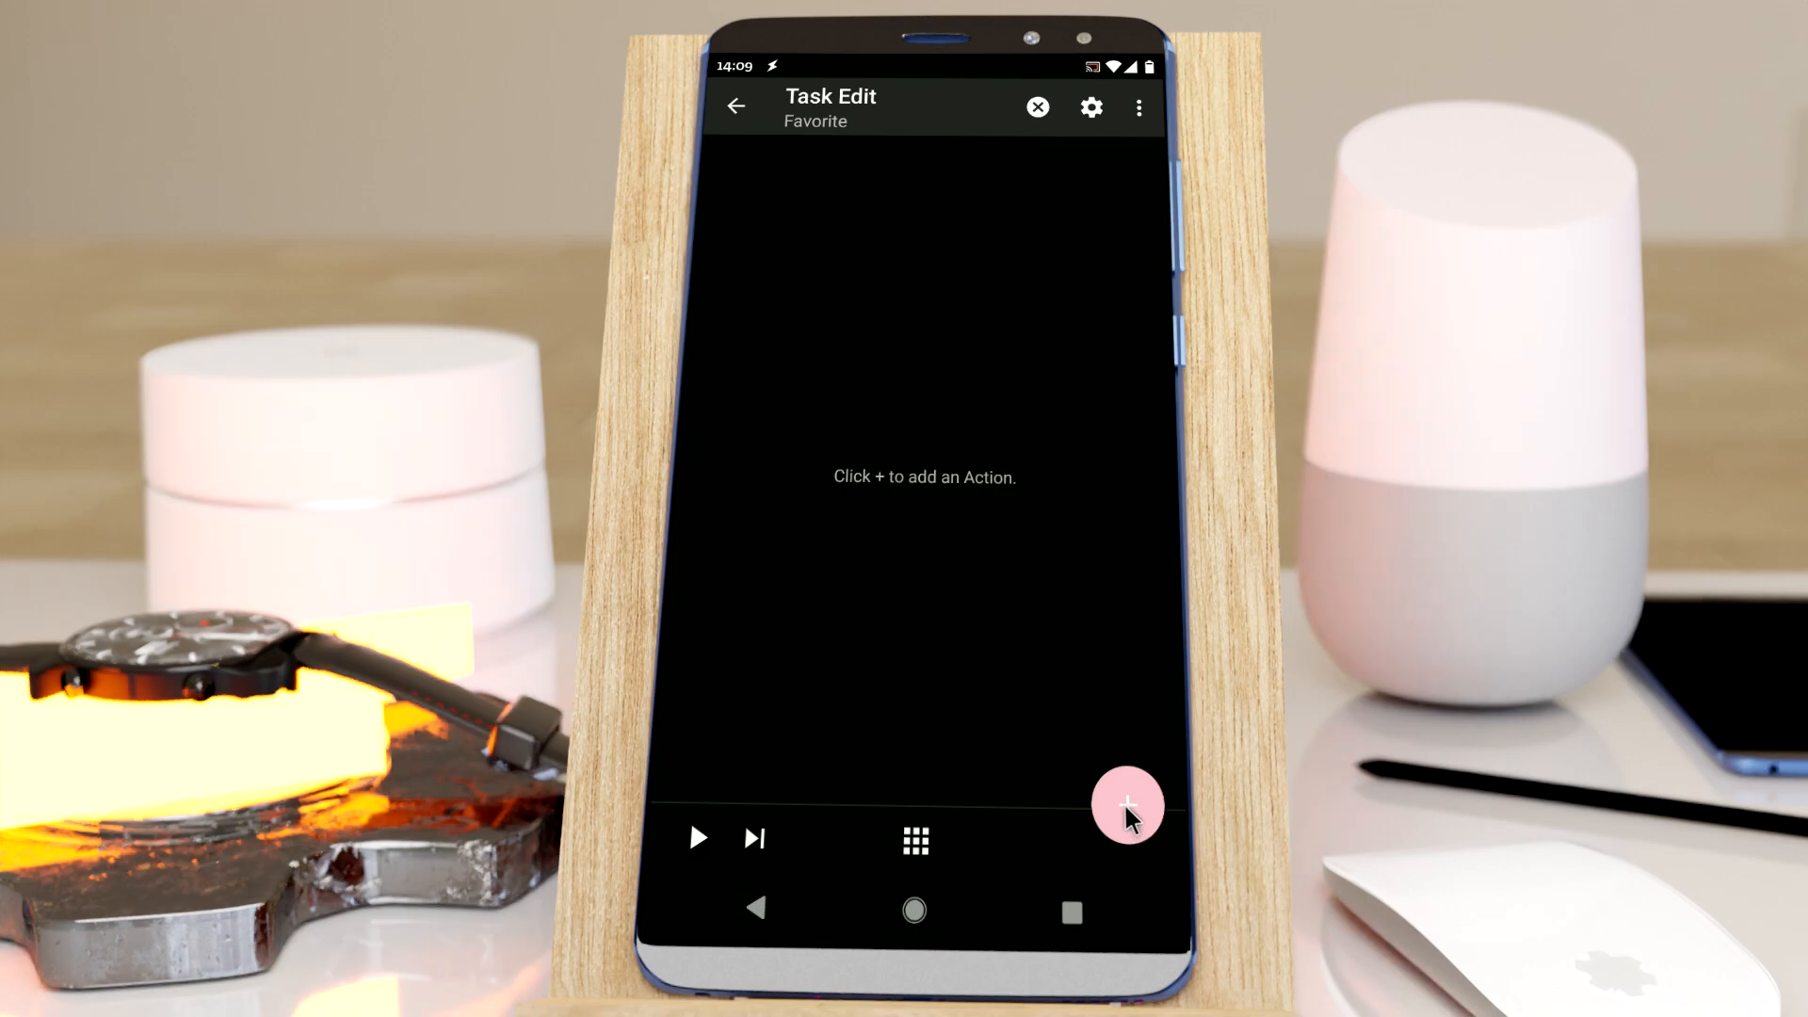
Add Flash from Alert as a favorite action with text 'Hello' and save it to the task
click(1128, 805)
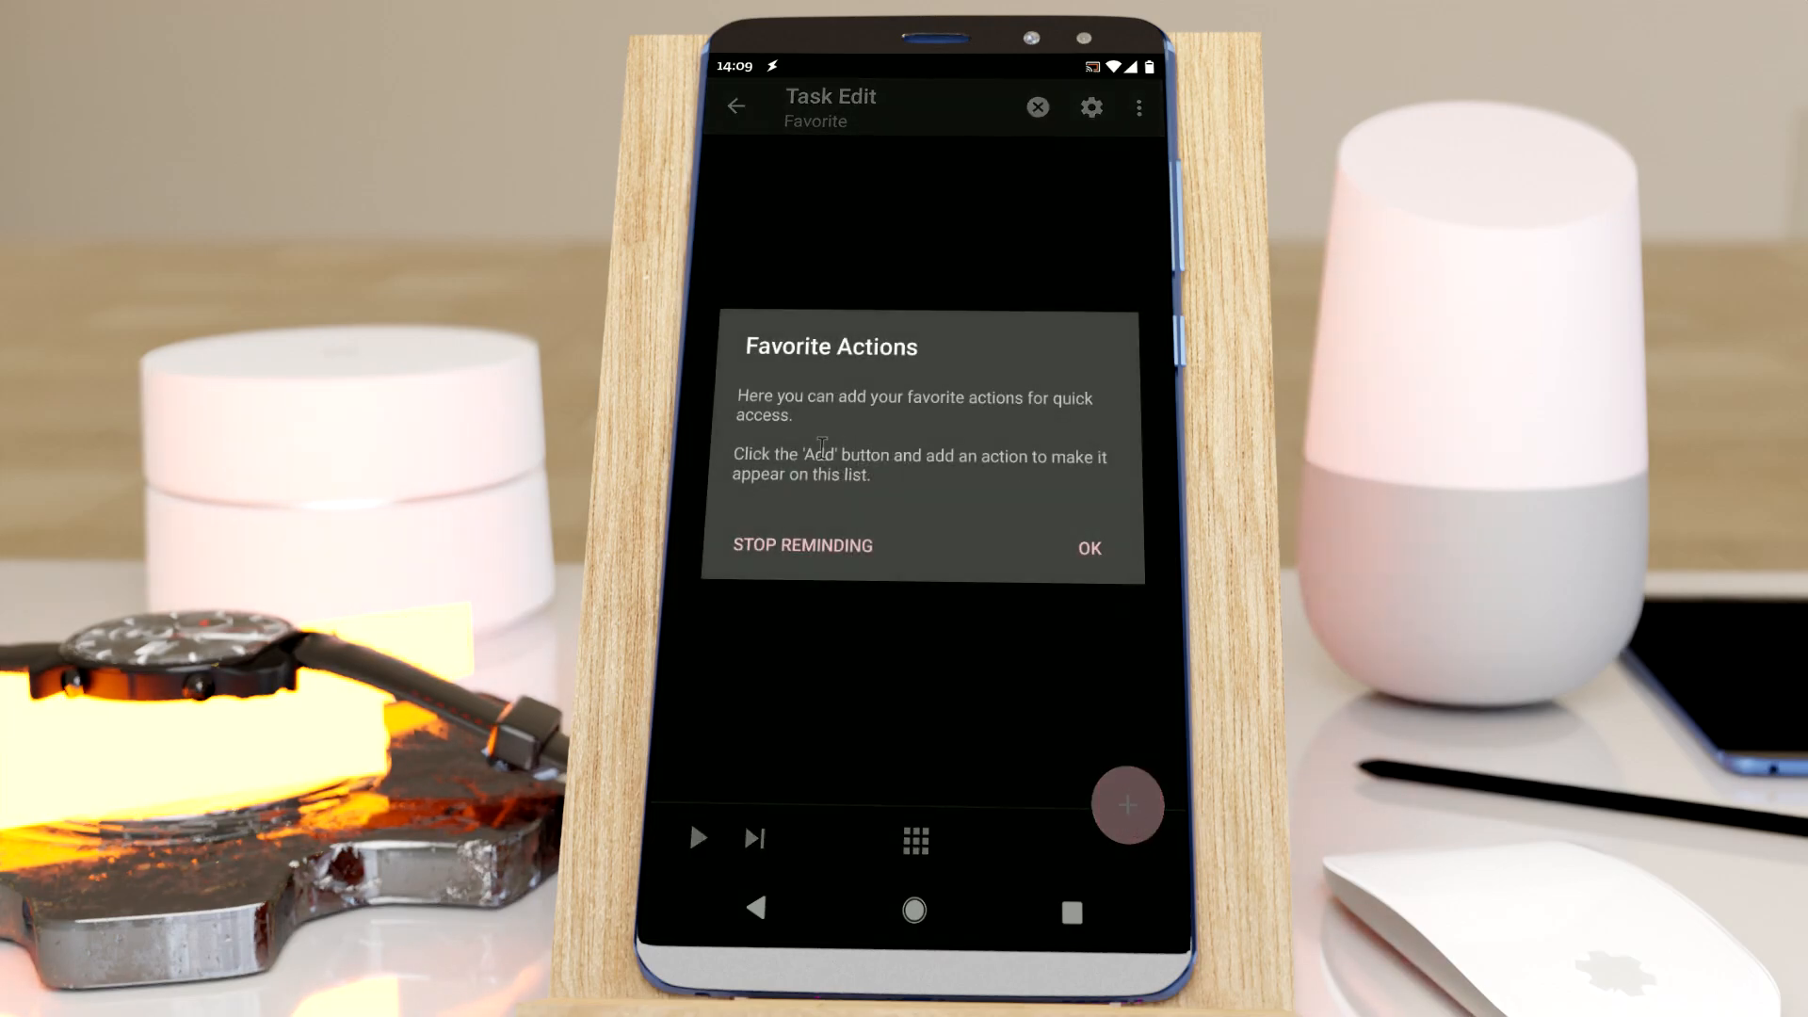
click(1087, 546)
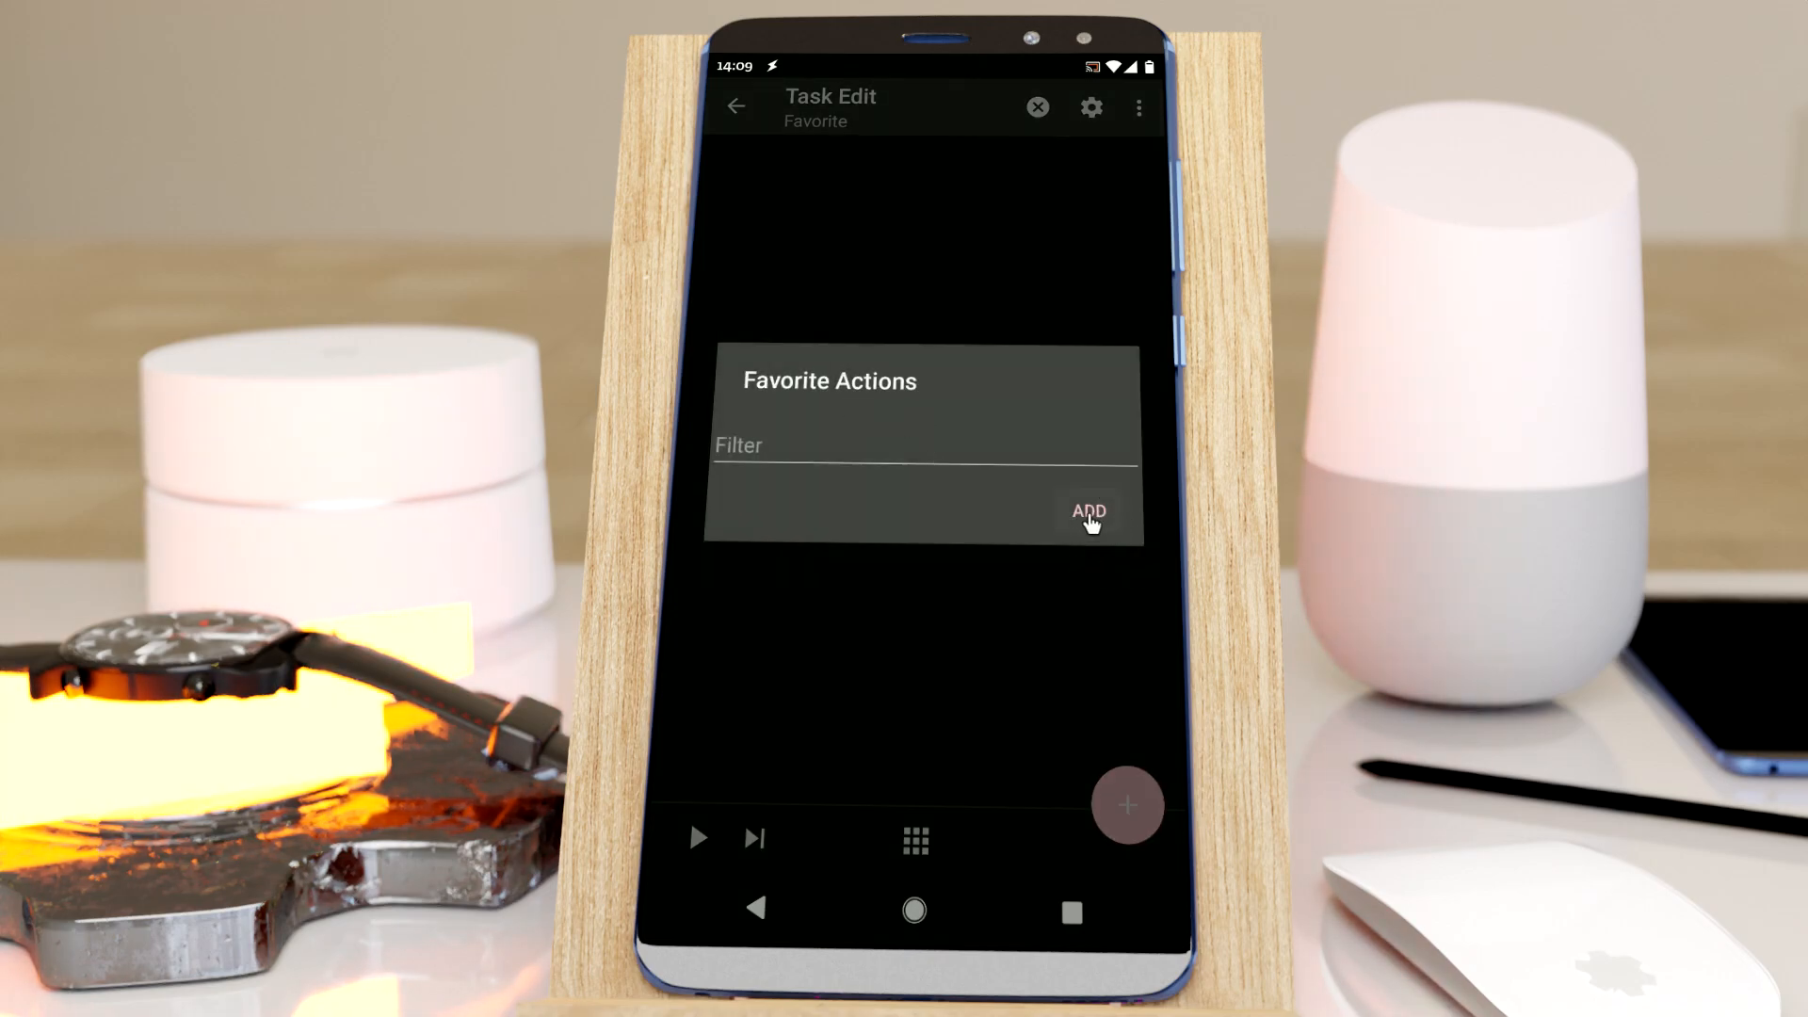
click(1087, 510)
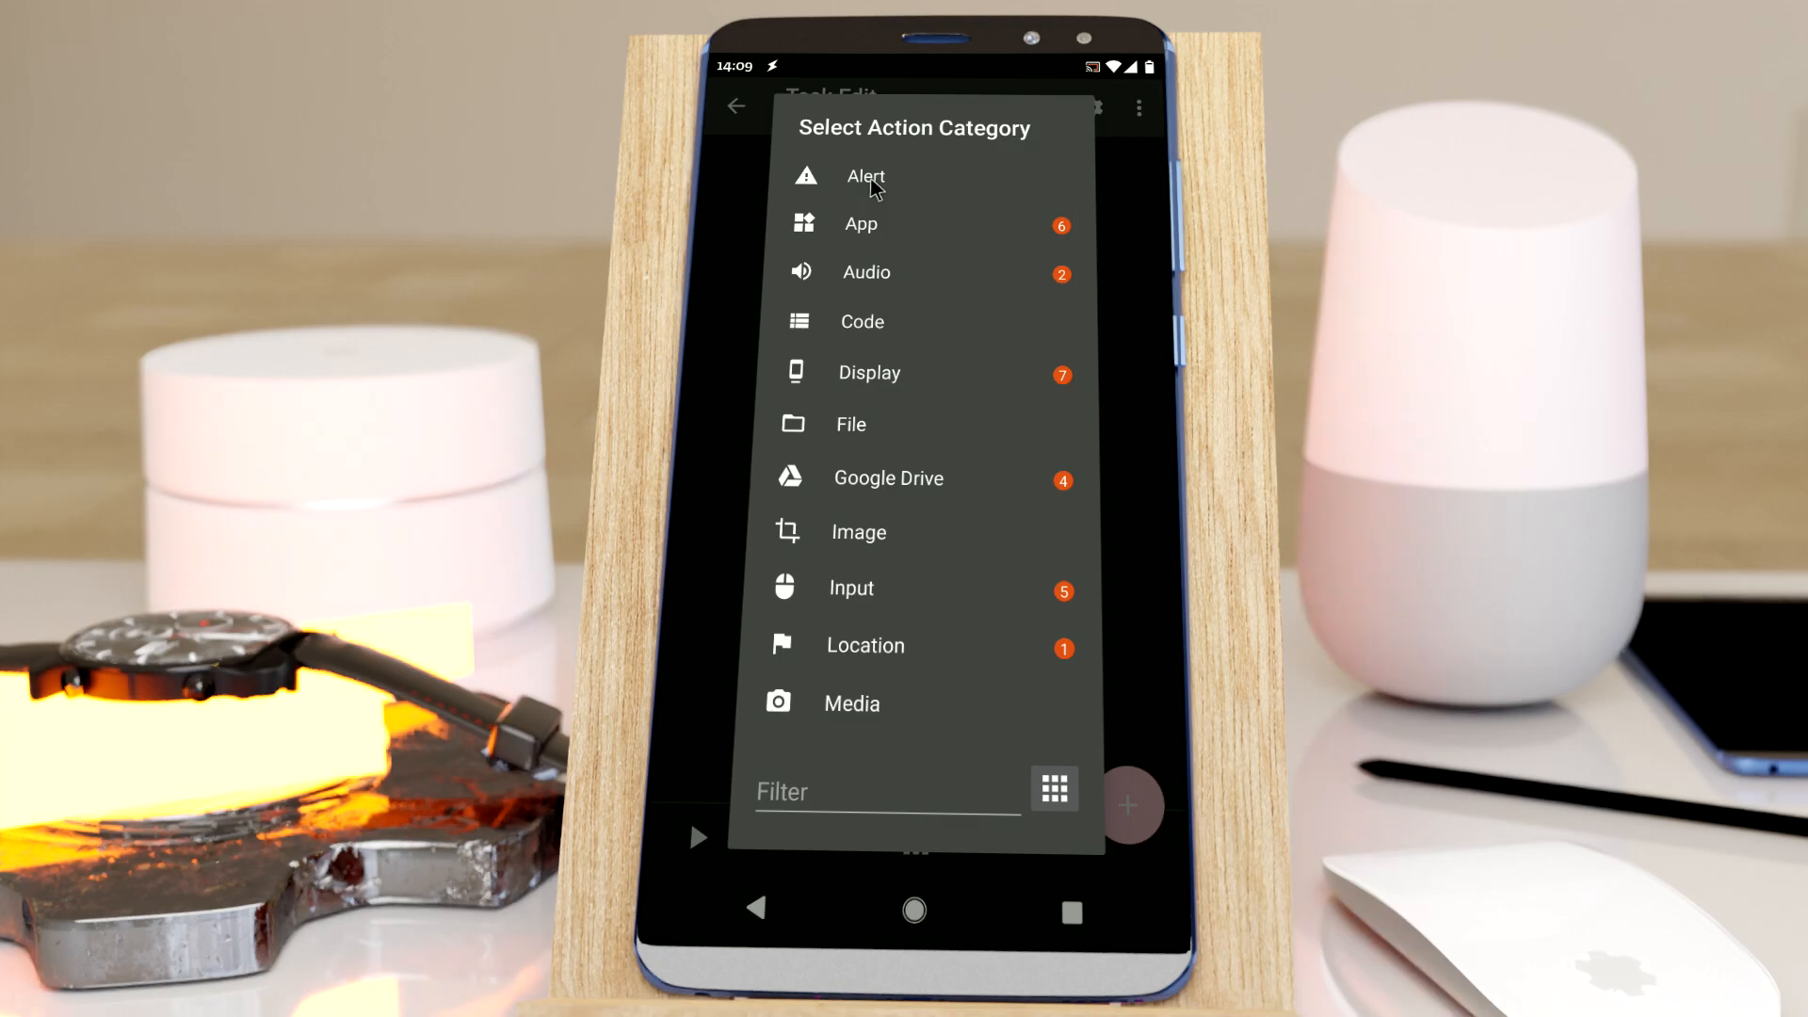
click(865, 176)
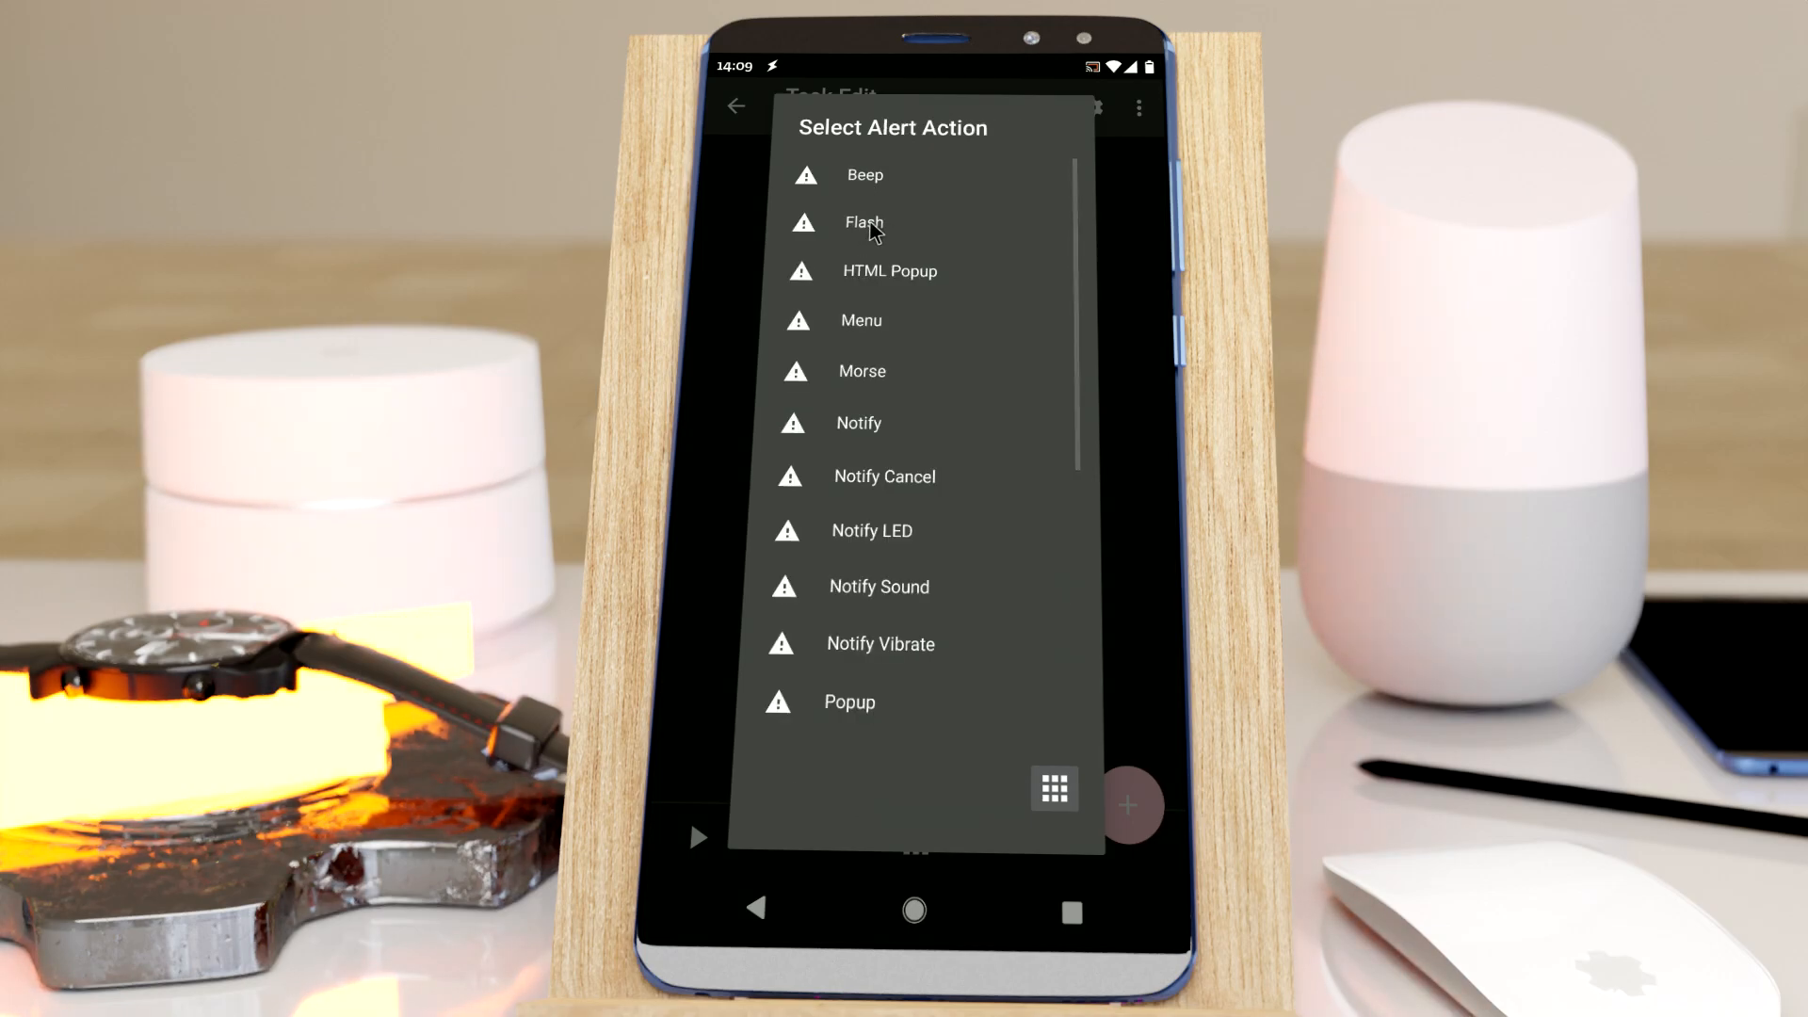
click(863, 222)
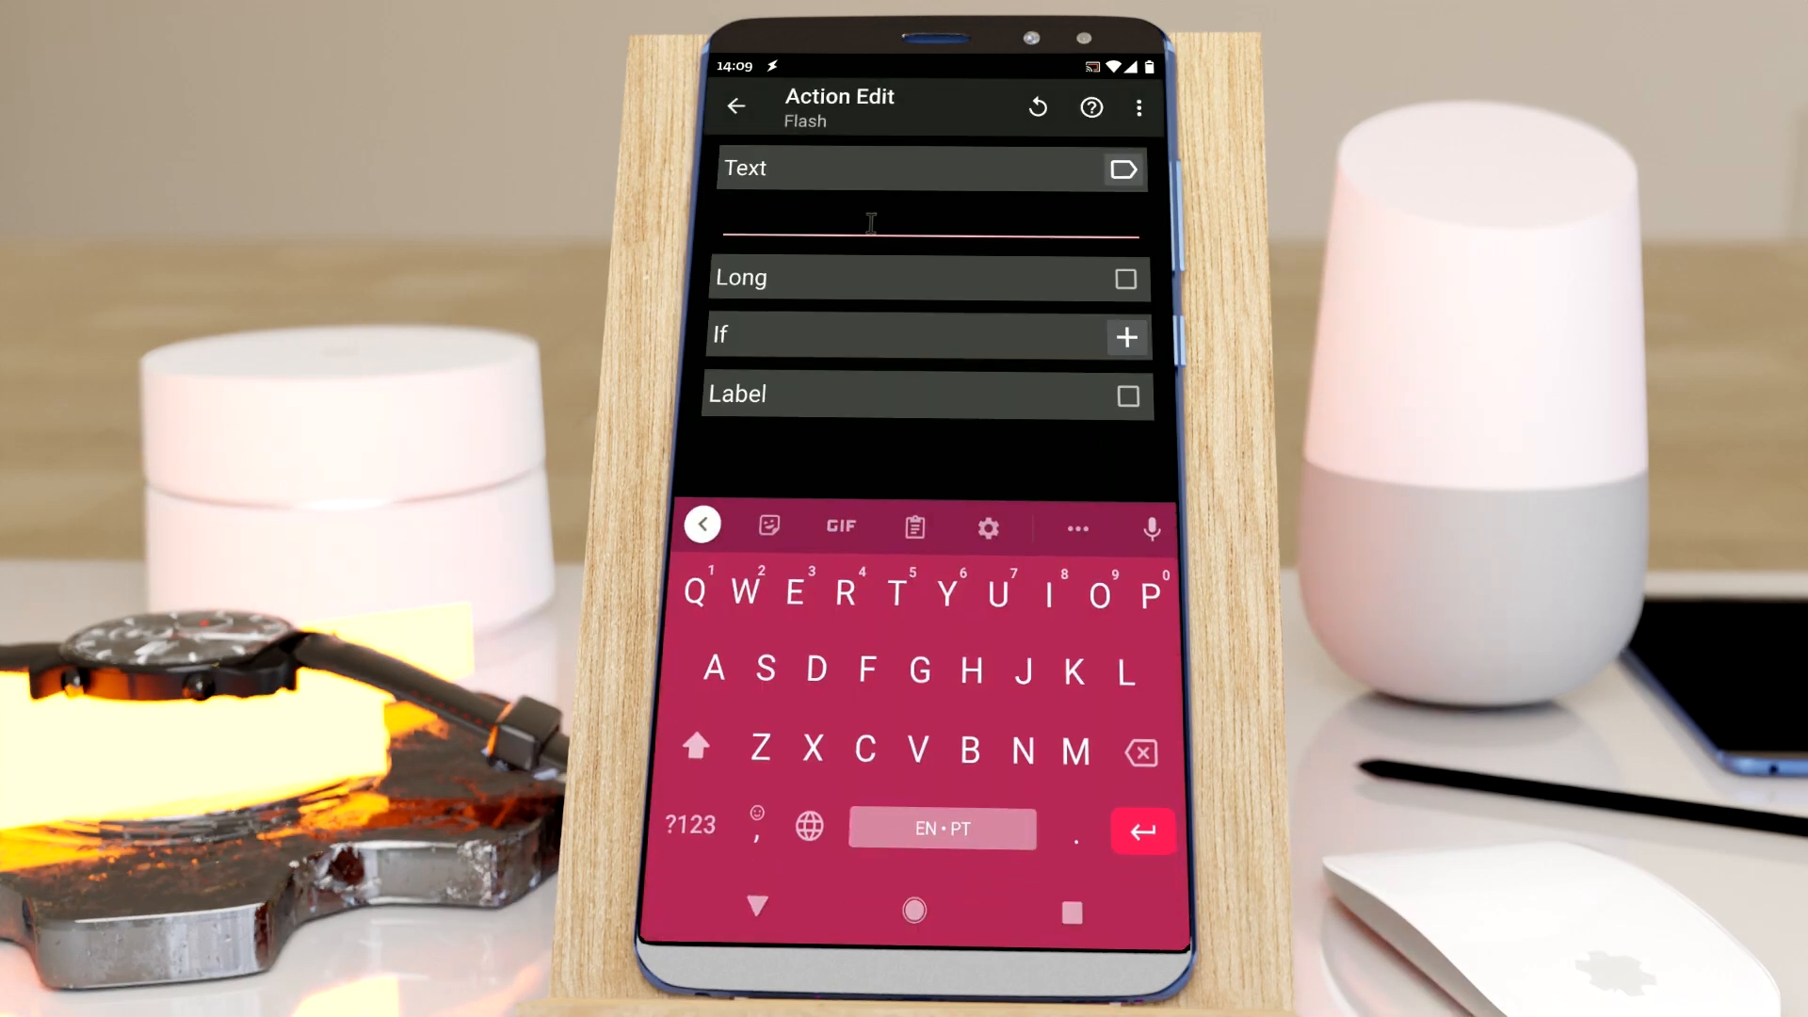
text(Hello)
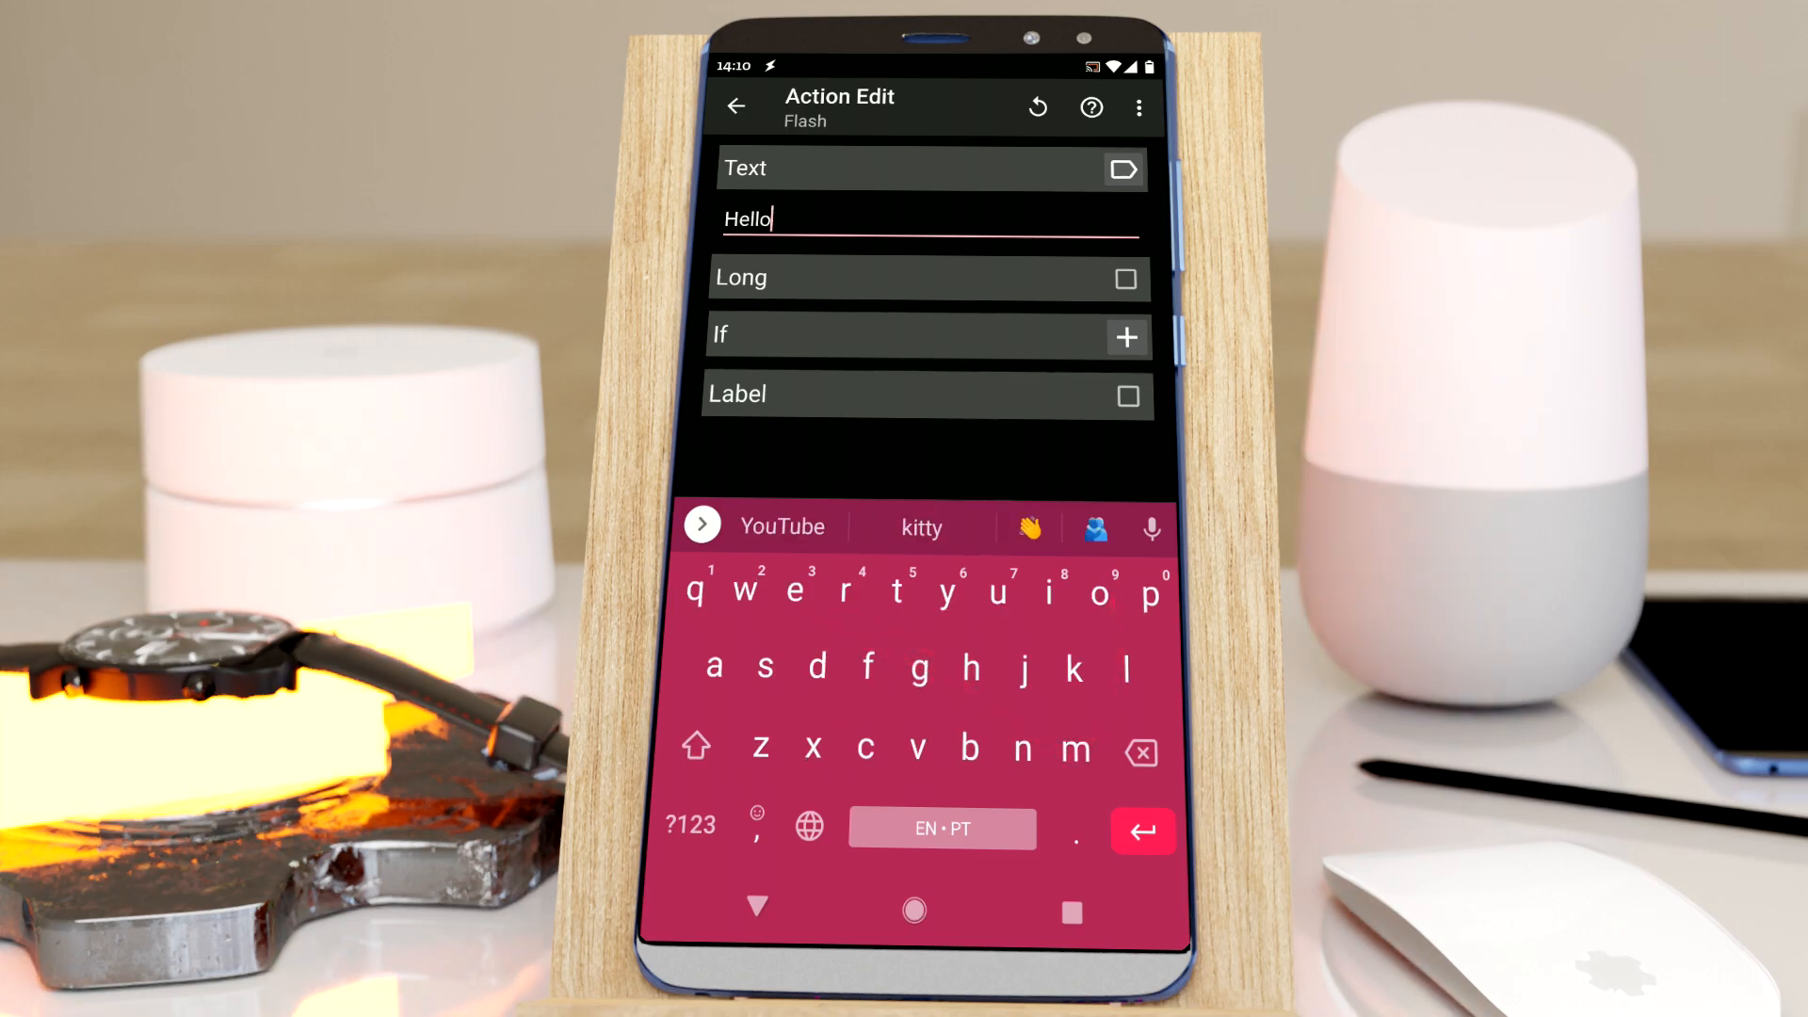
click(735, 107)
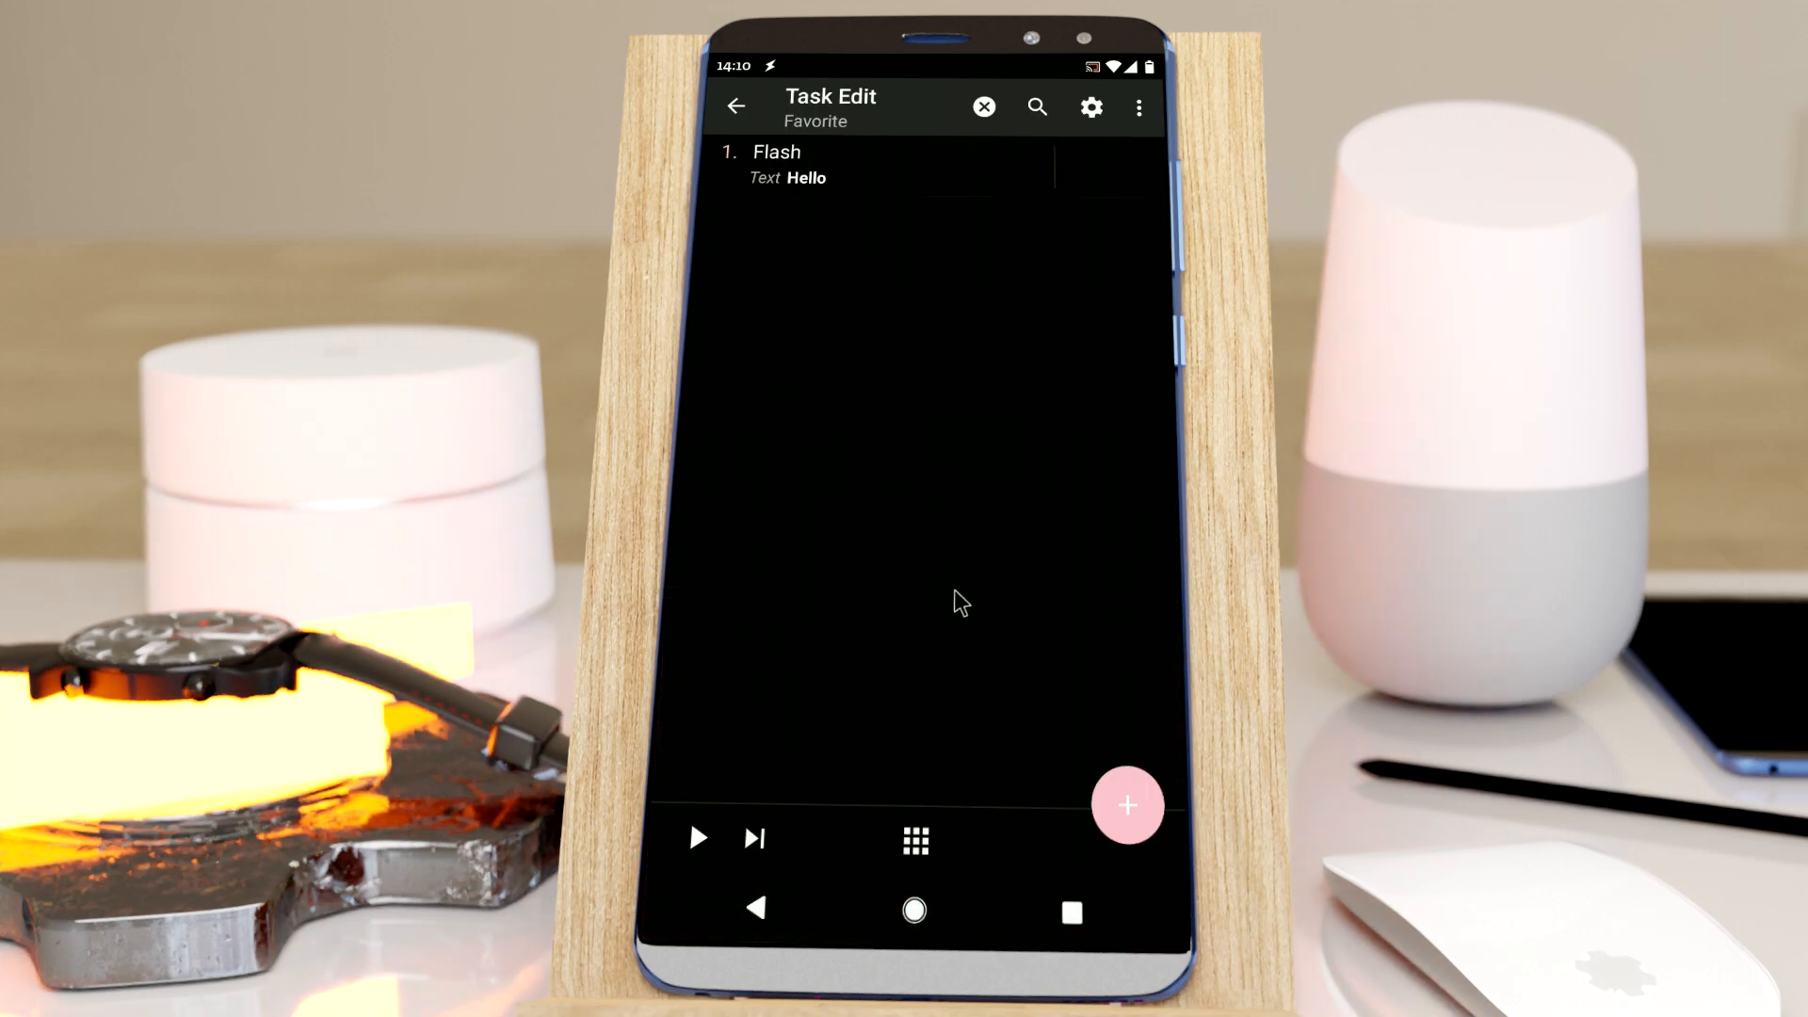
click(1128, 805)
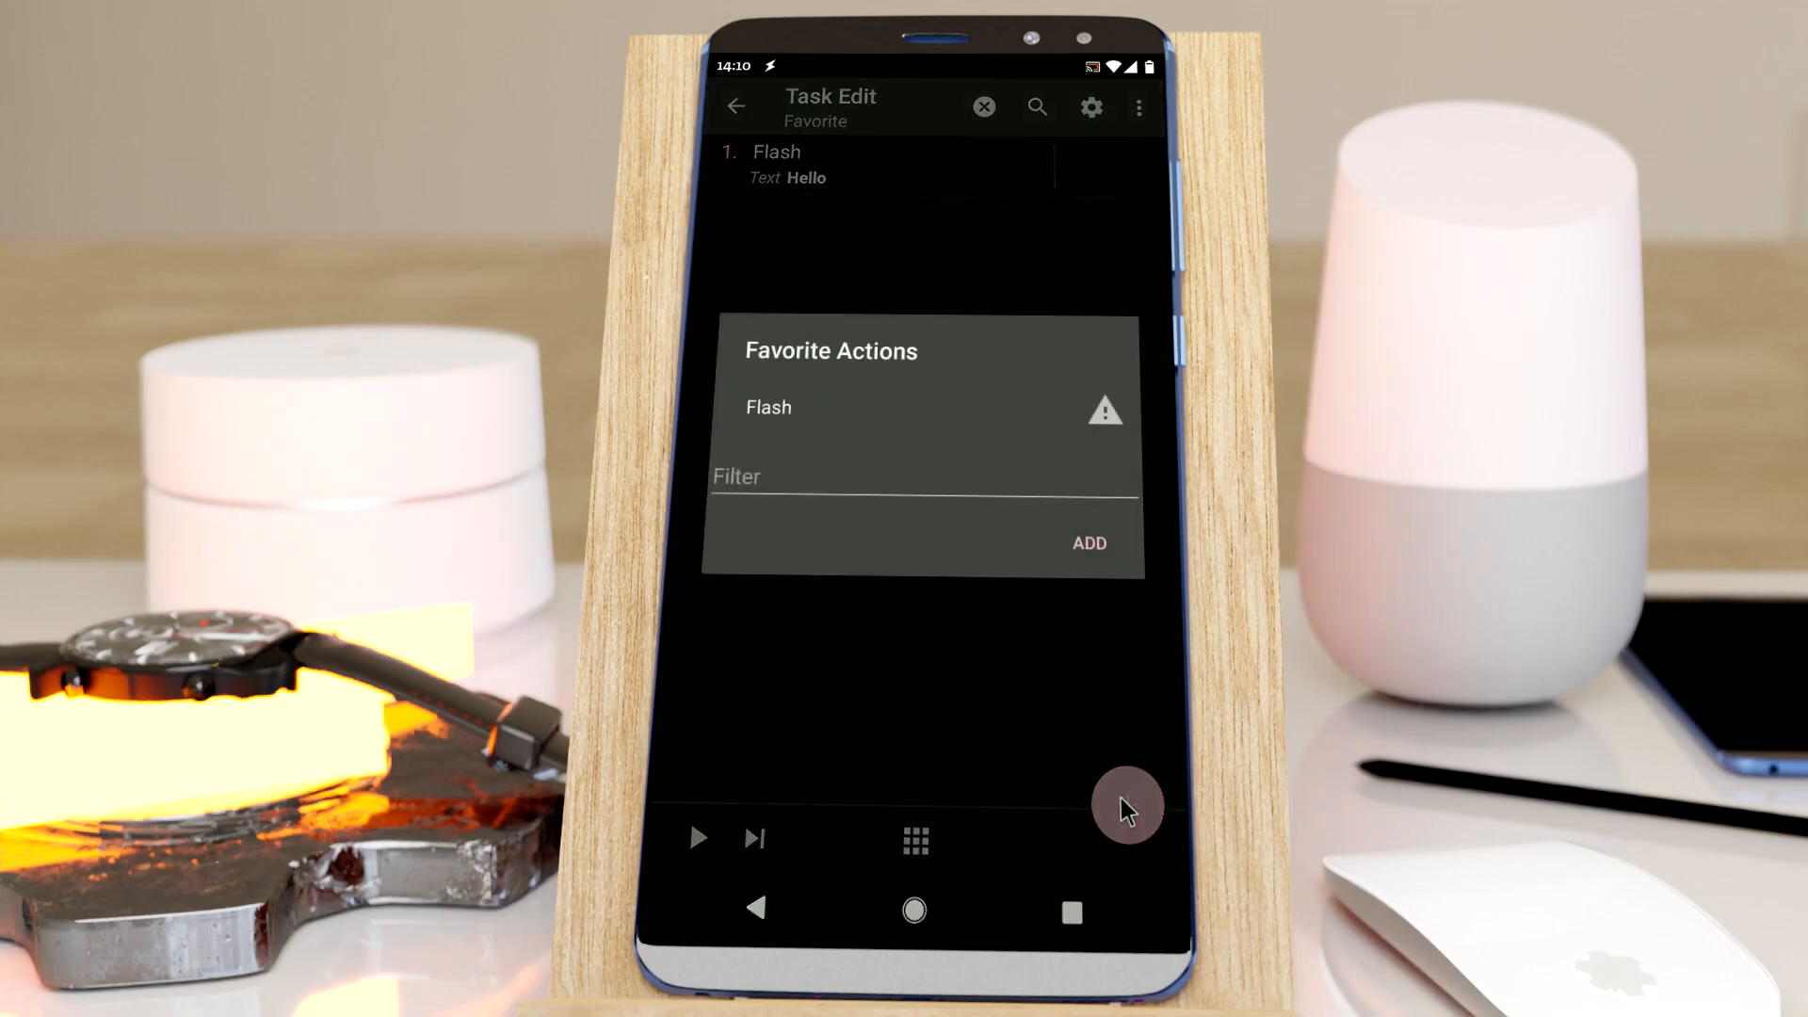
mouse_move(778, 421)
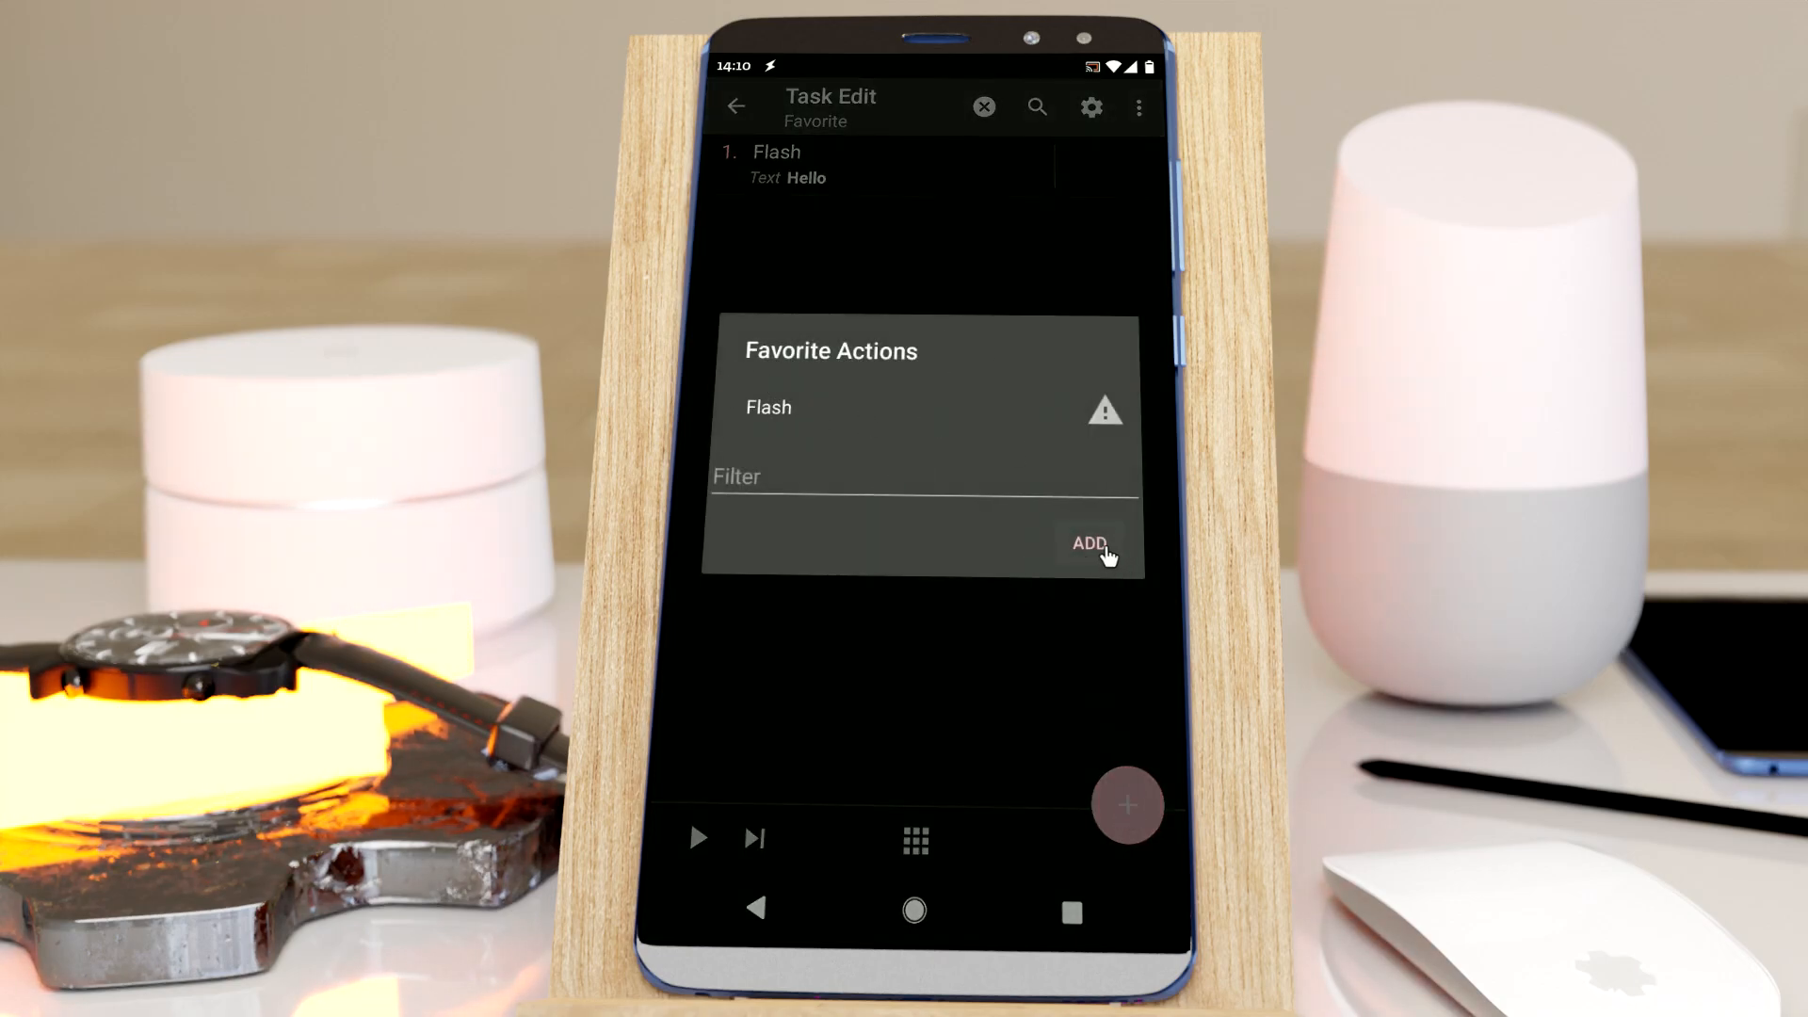
Add a Text Dialog action, found by filtering 'text', with the text 'hello'
click(1088, 543)
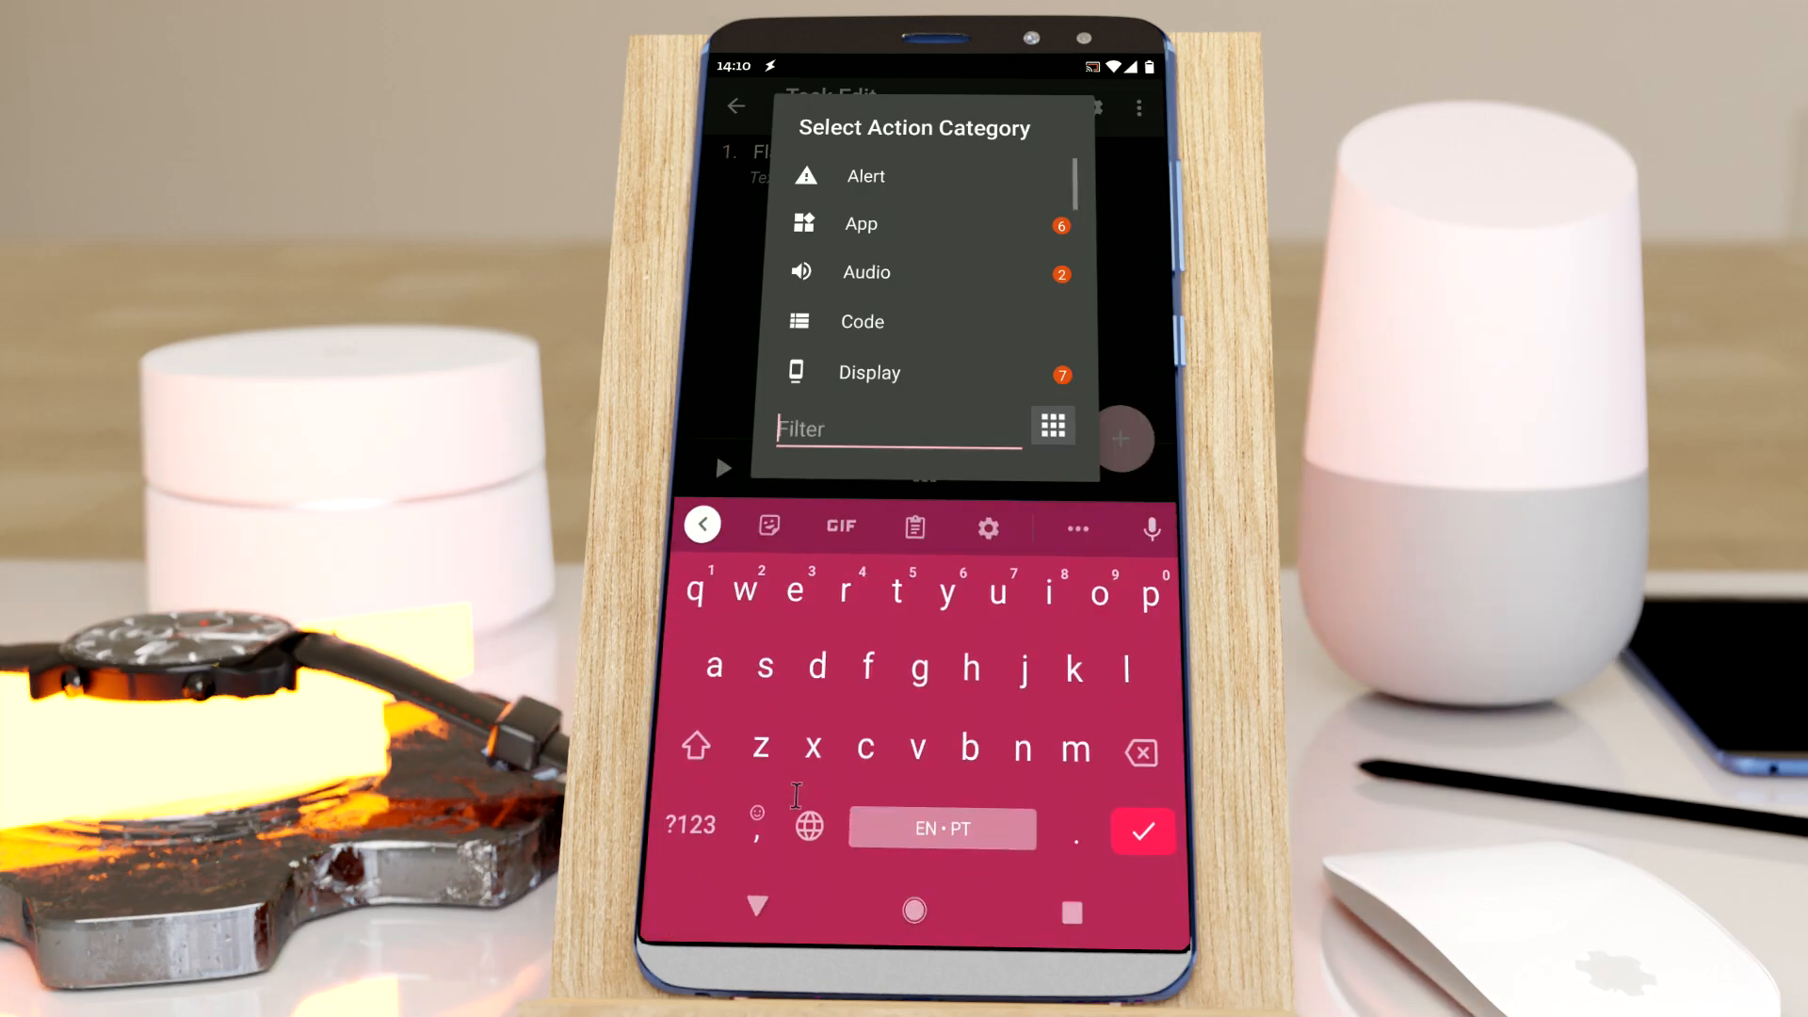
text(text)
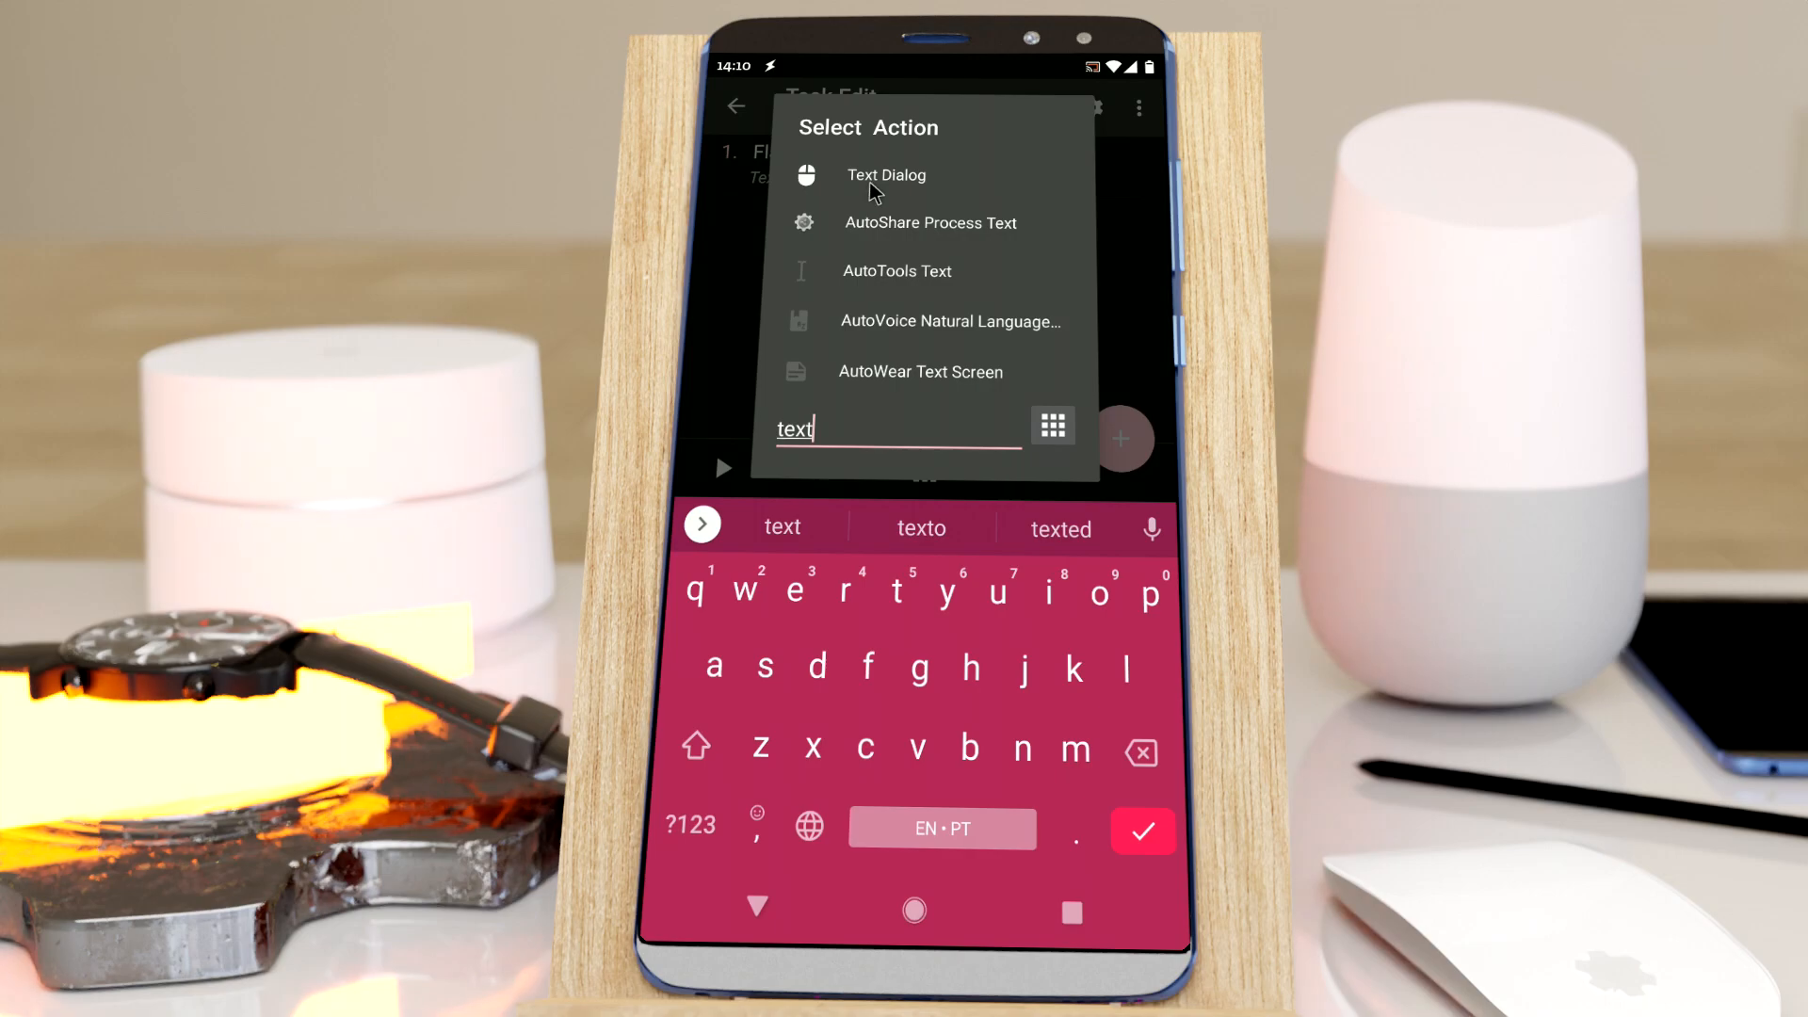
click(885, 176)
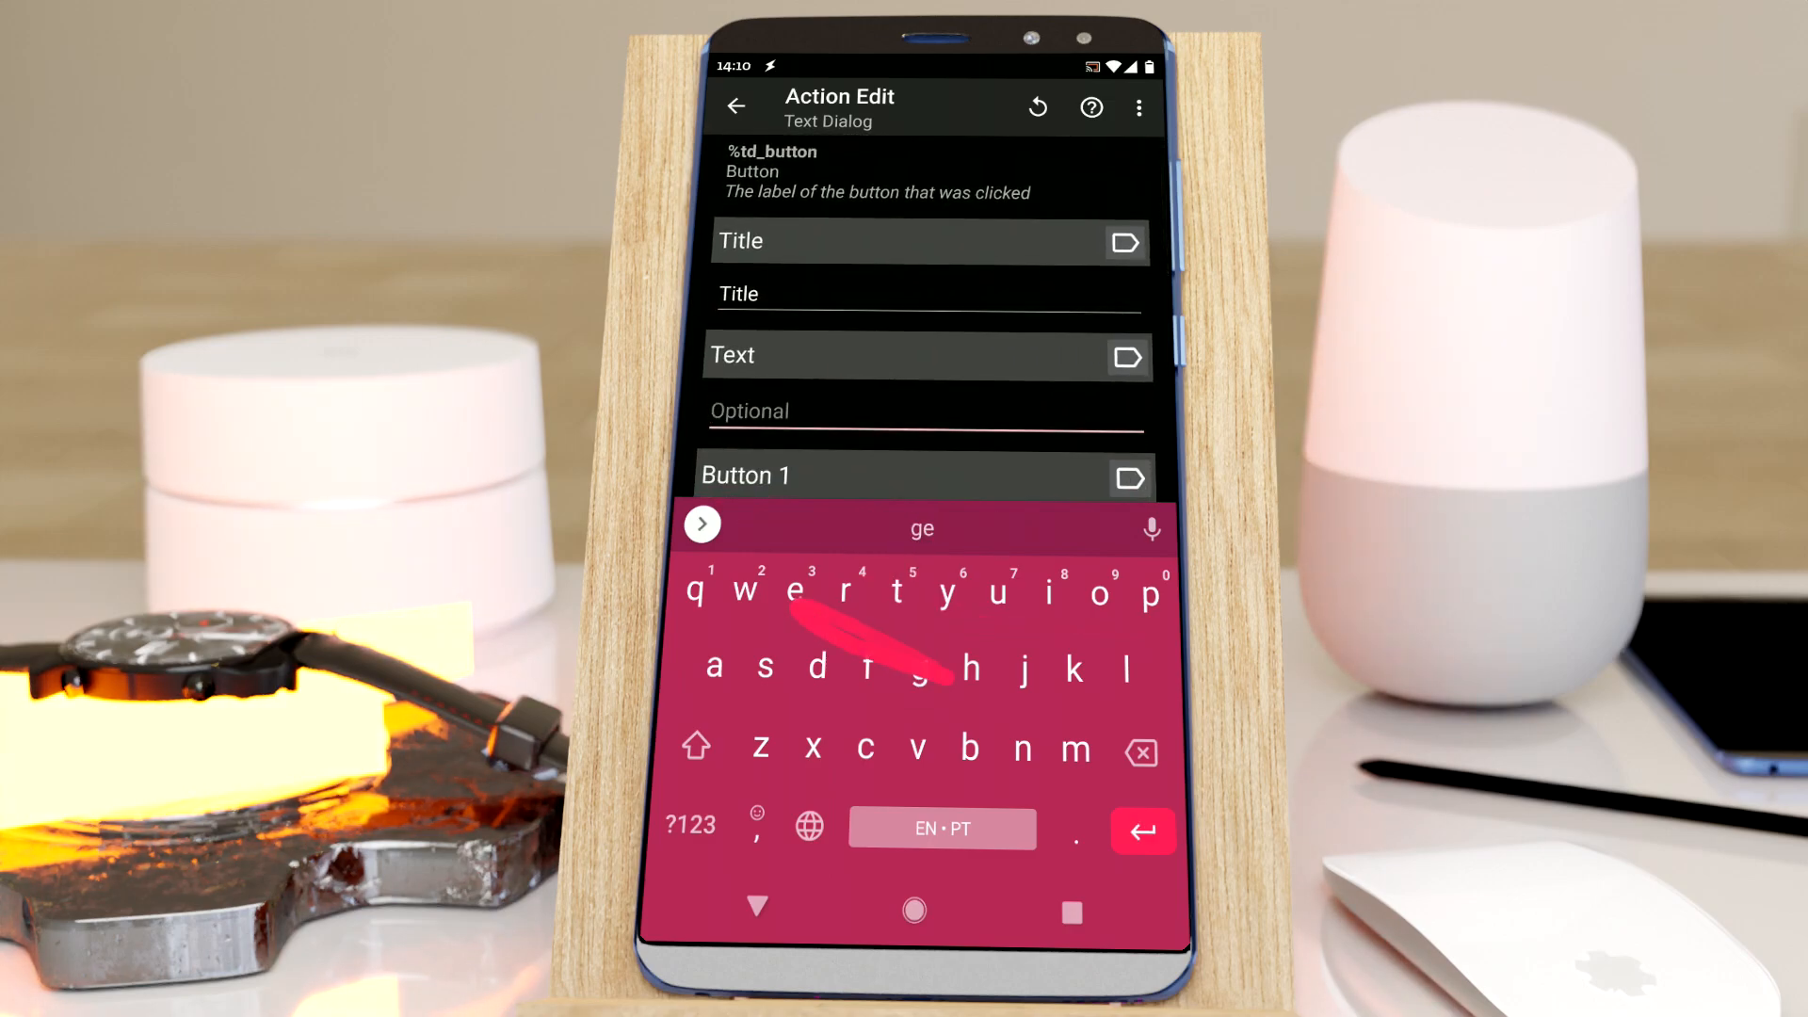
click(735, 107)
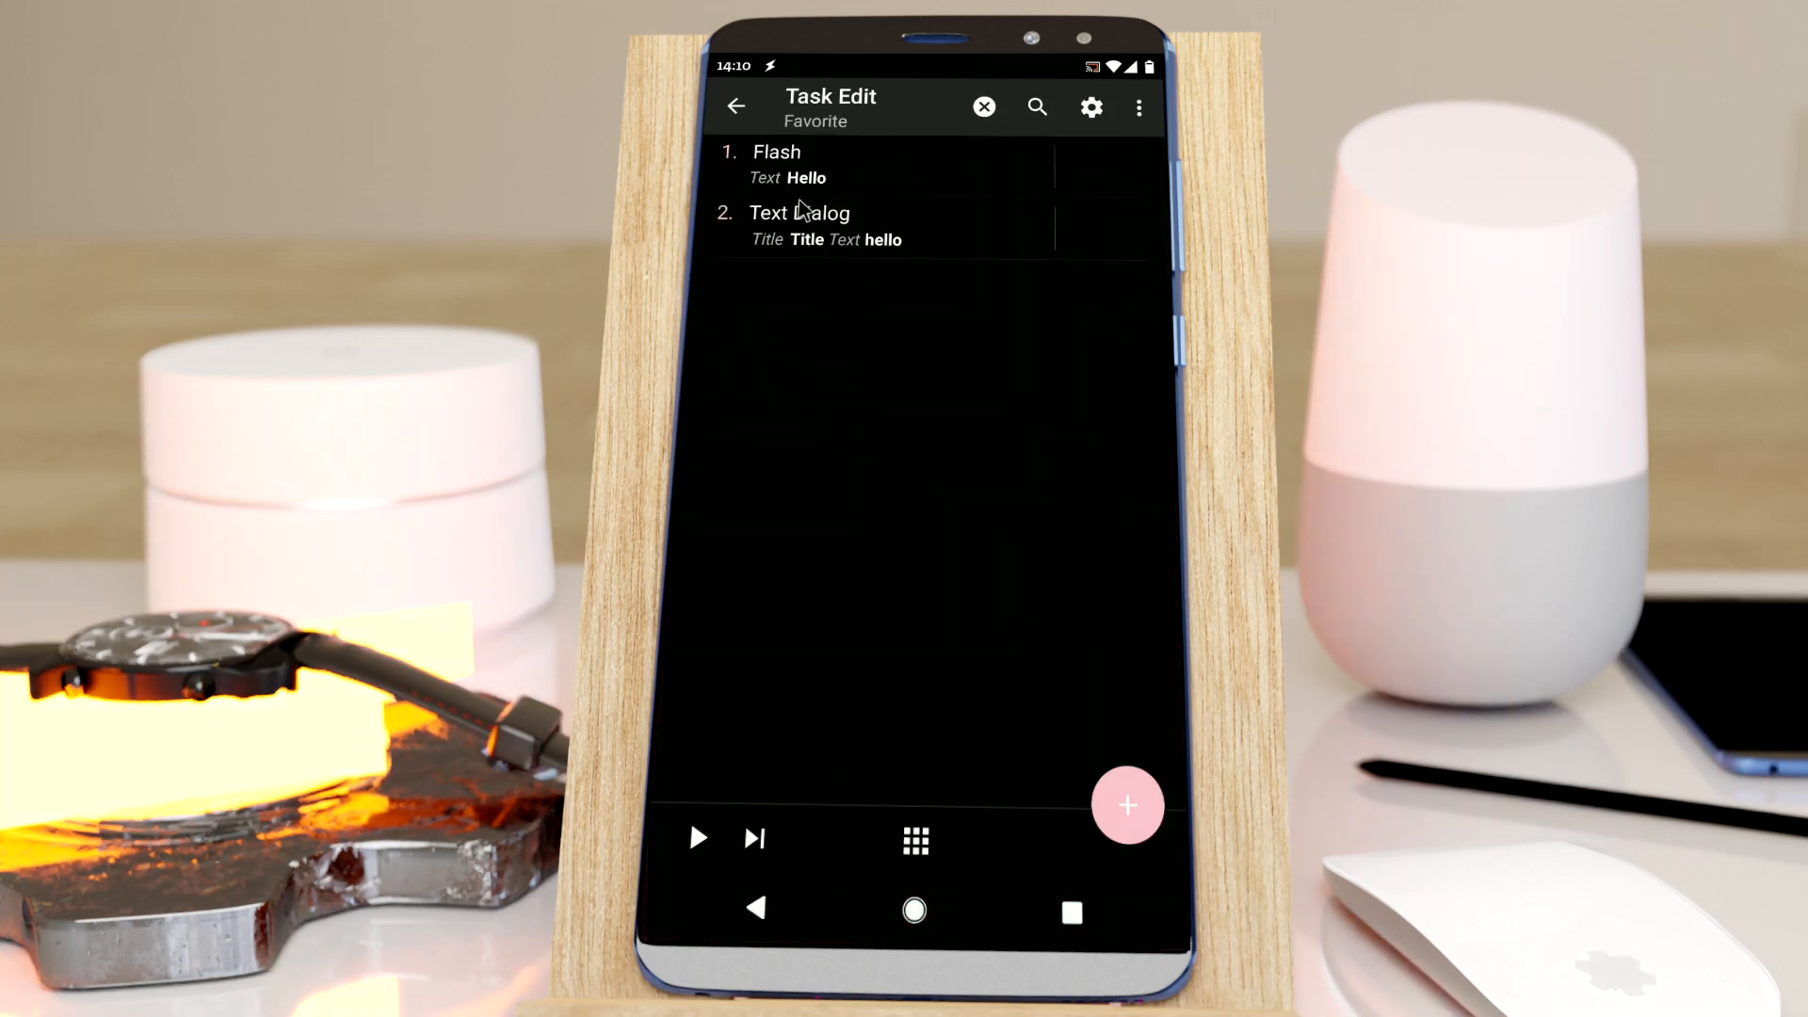
Add another Text Dialog action with the title 'cool!' and save it
click(1126, 805)
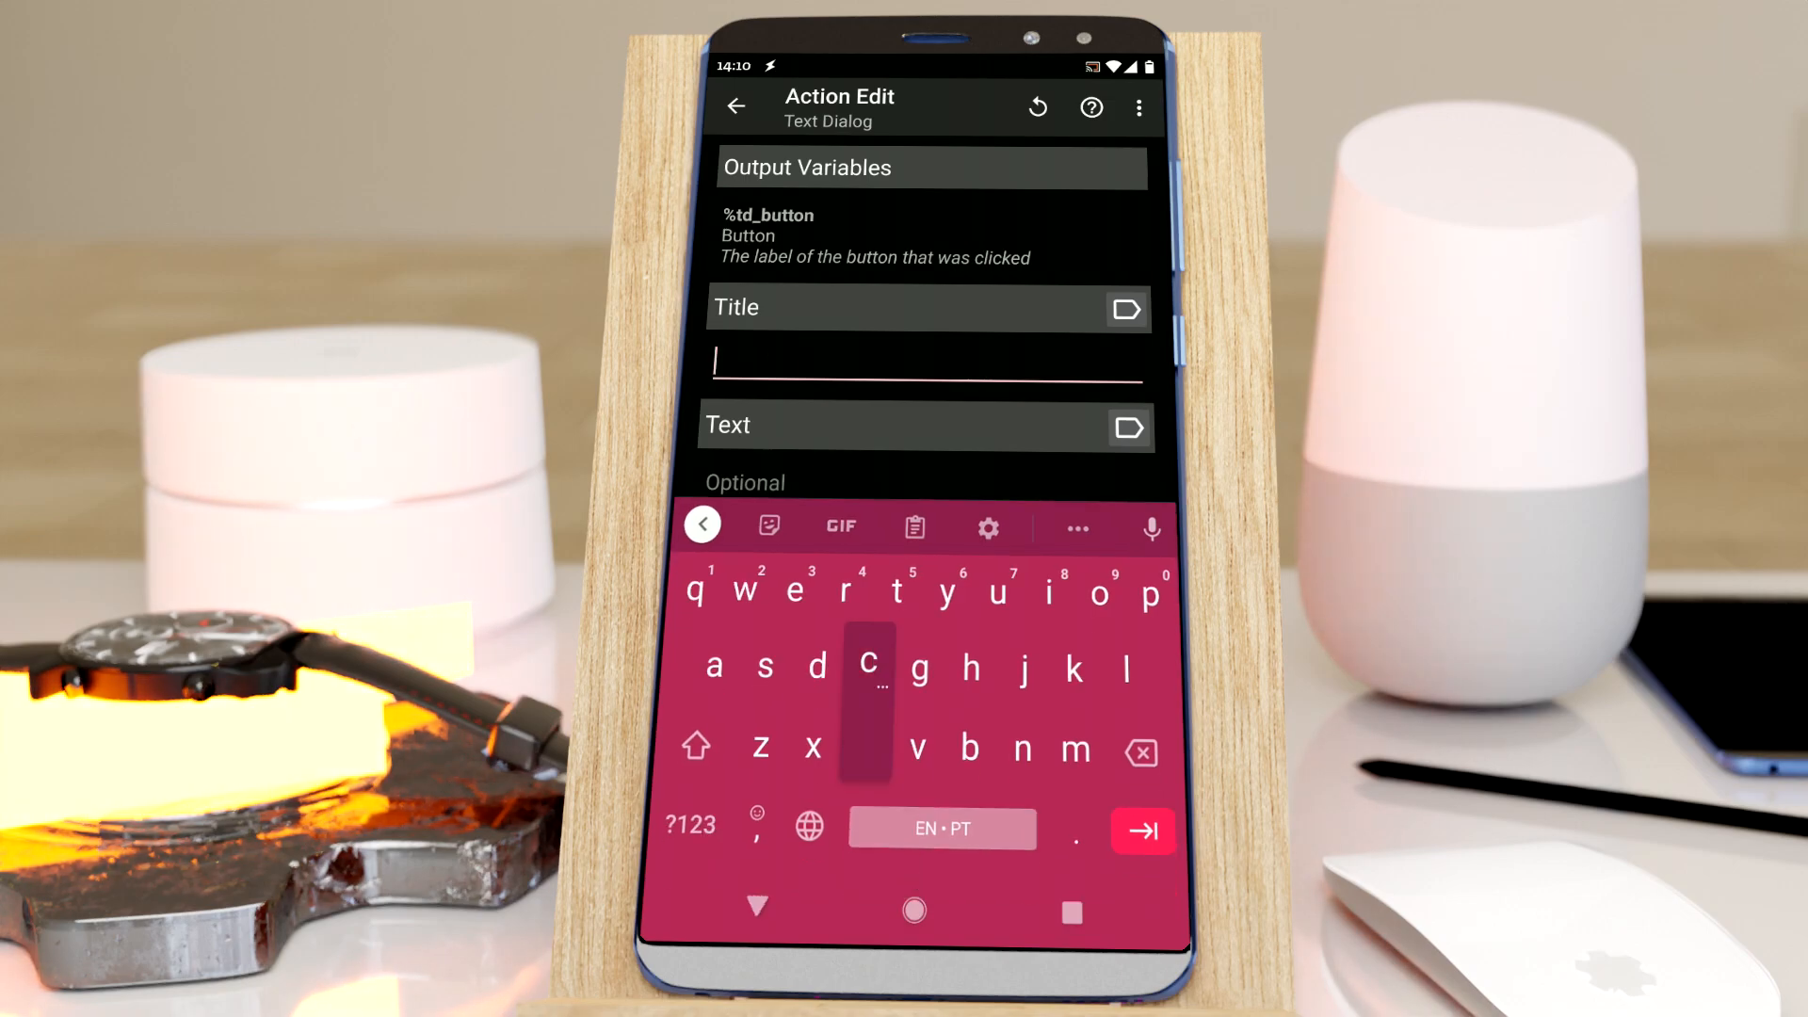
text(cool!)
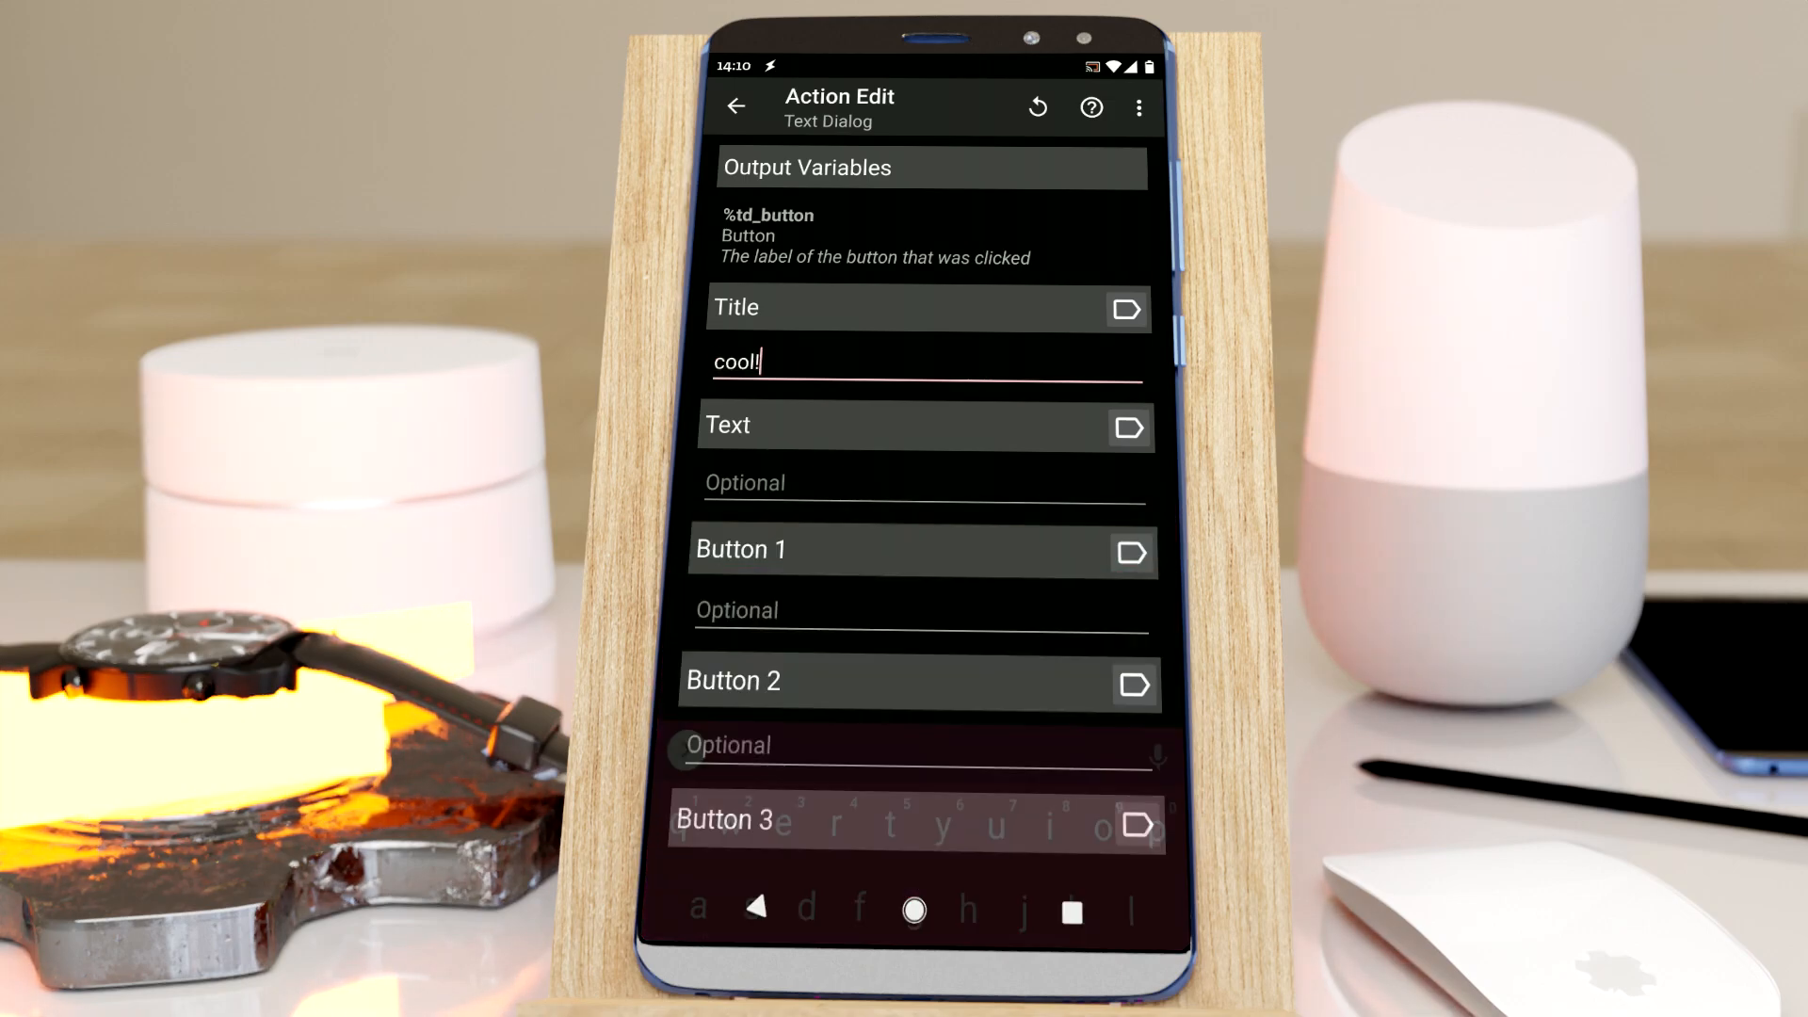
click(735, 106)
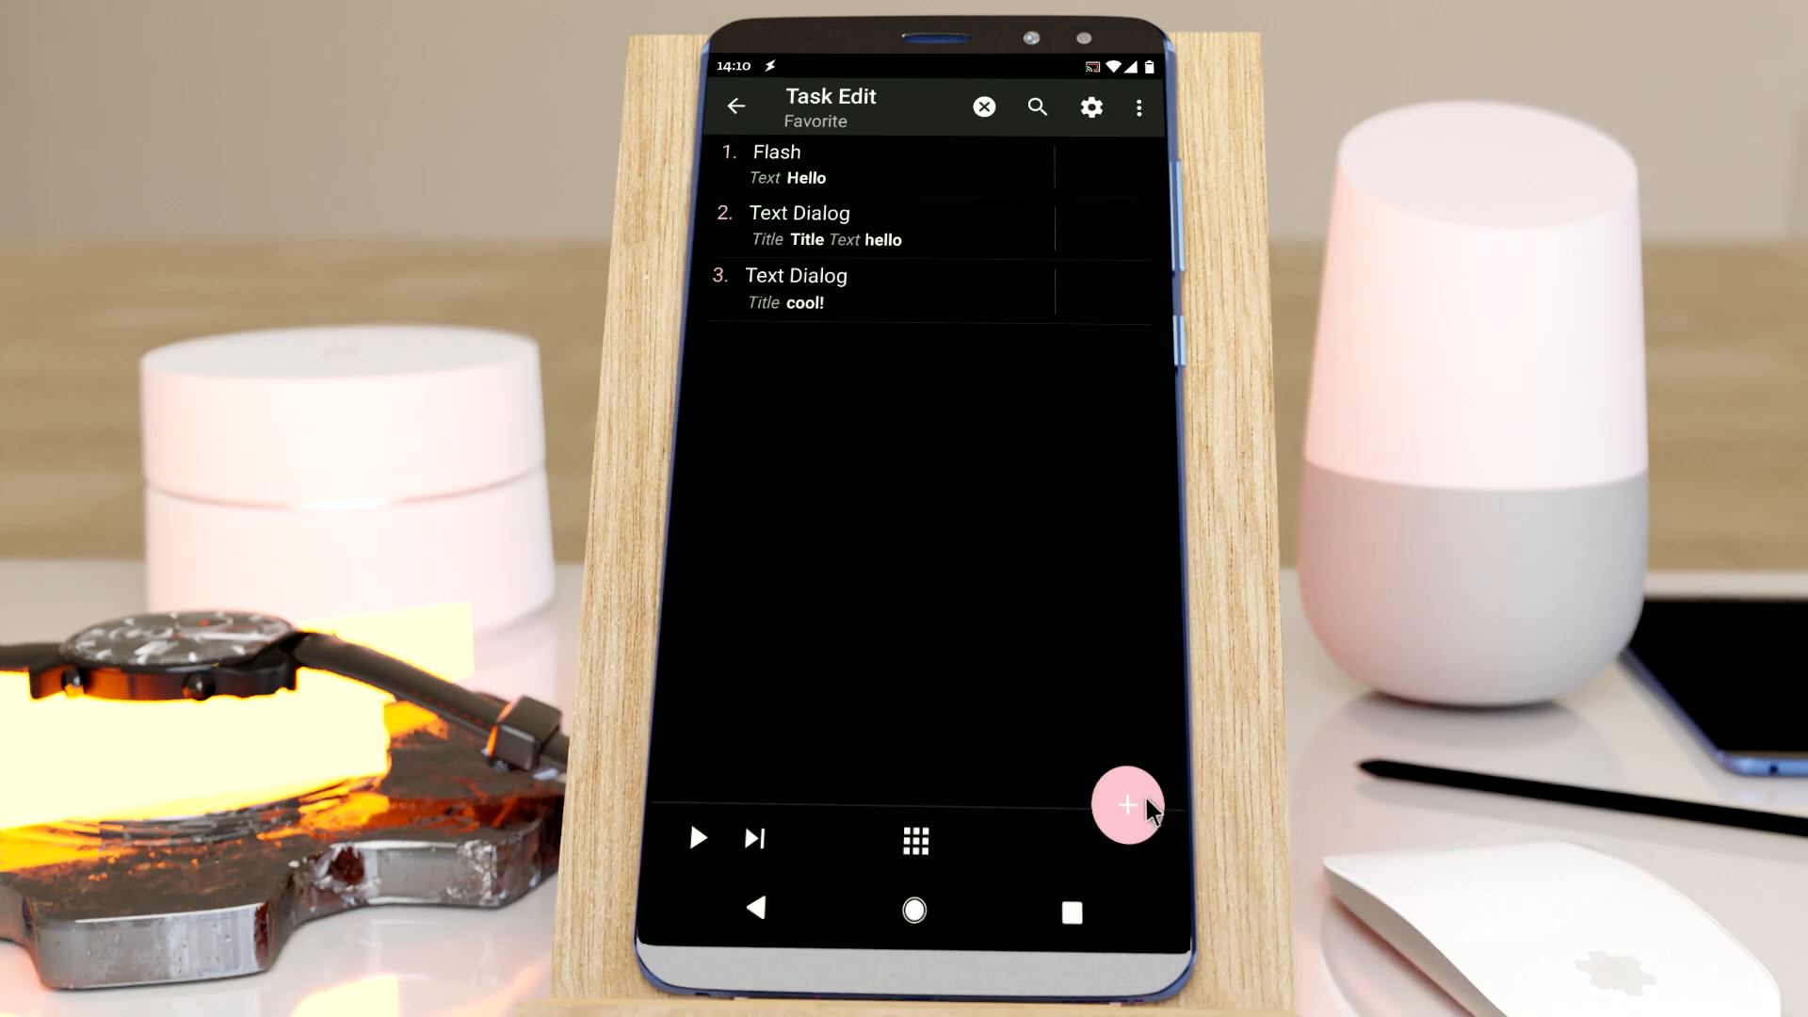
Open the Favorite Actions list, now showing Text Dialog
click(1126, 805)
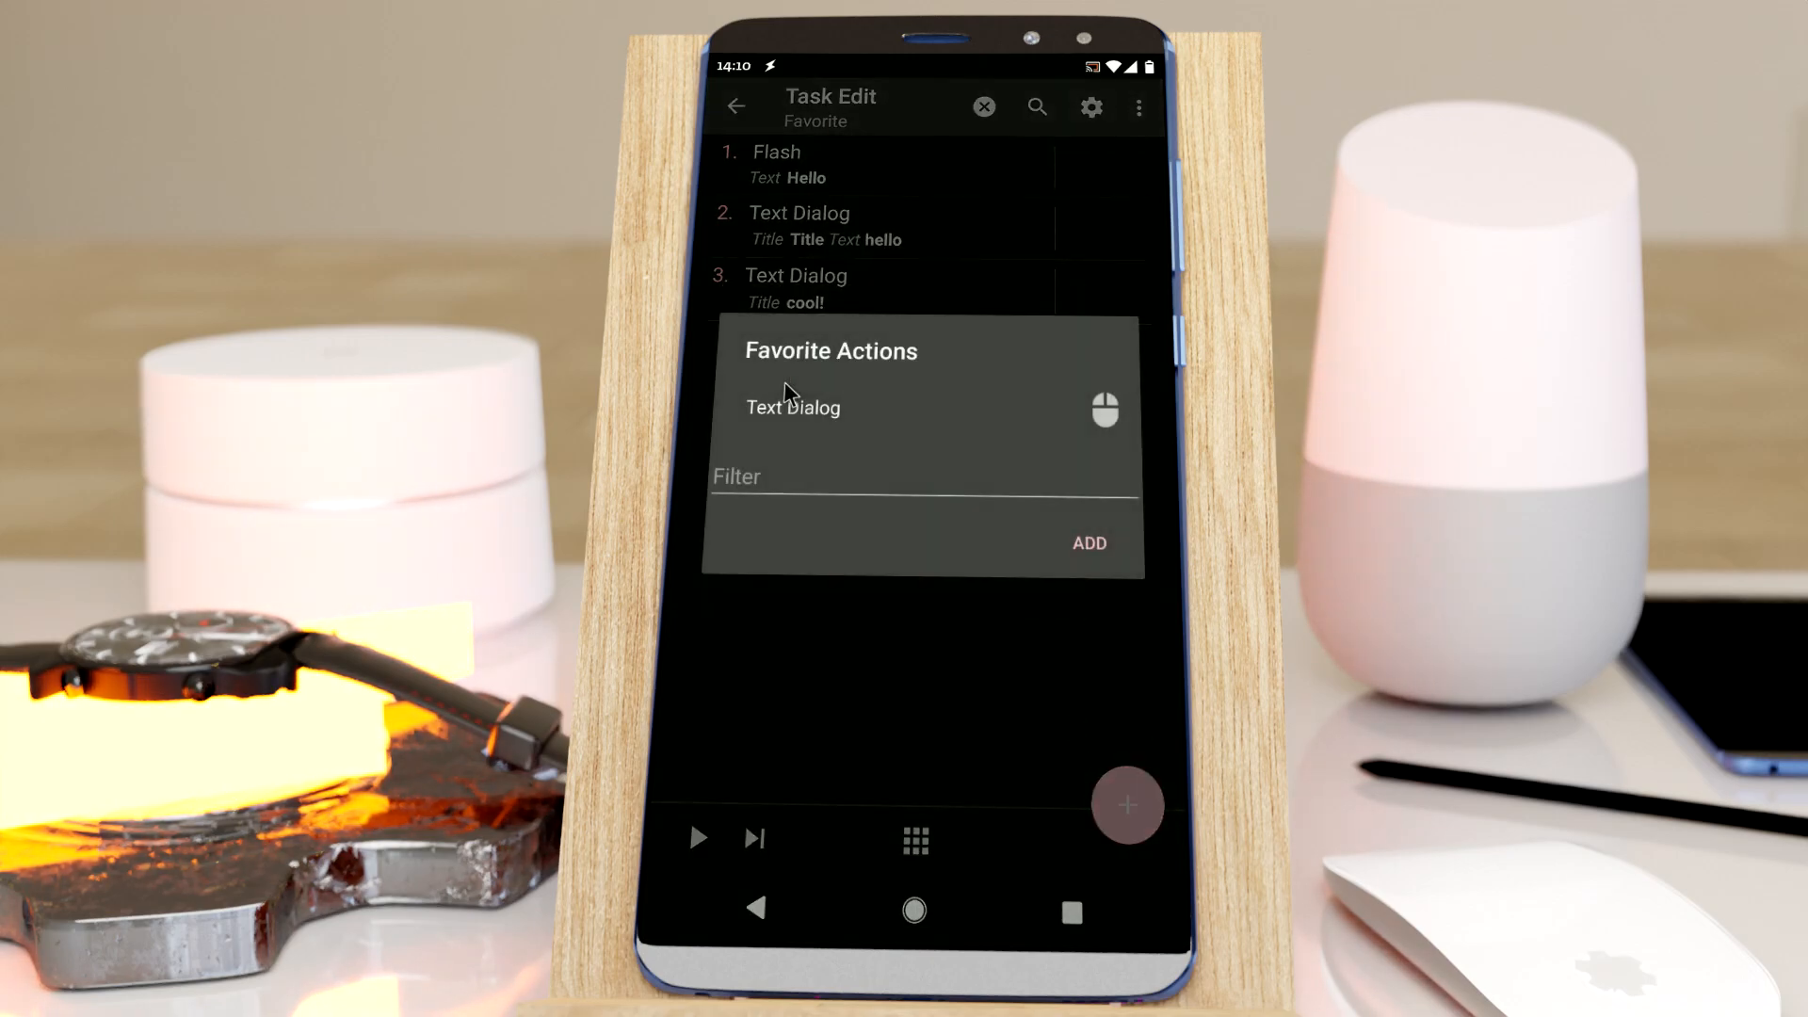
mouse_move(980, 819)
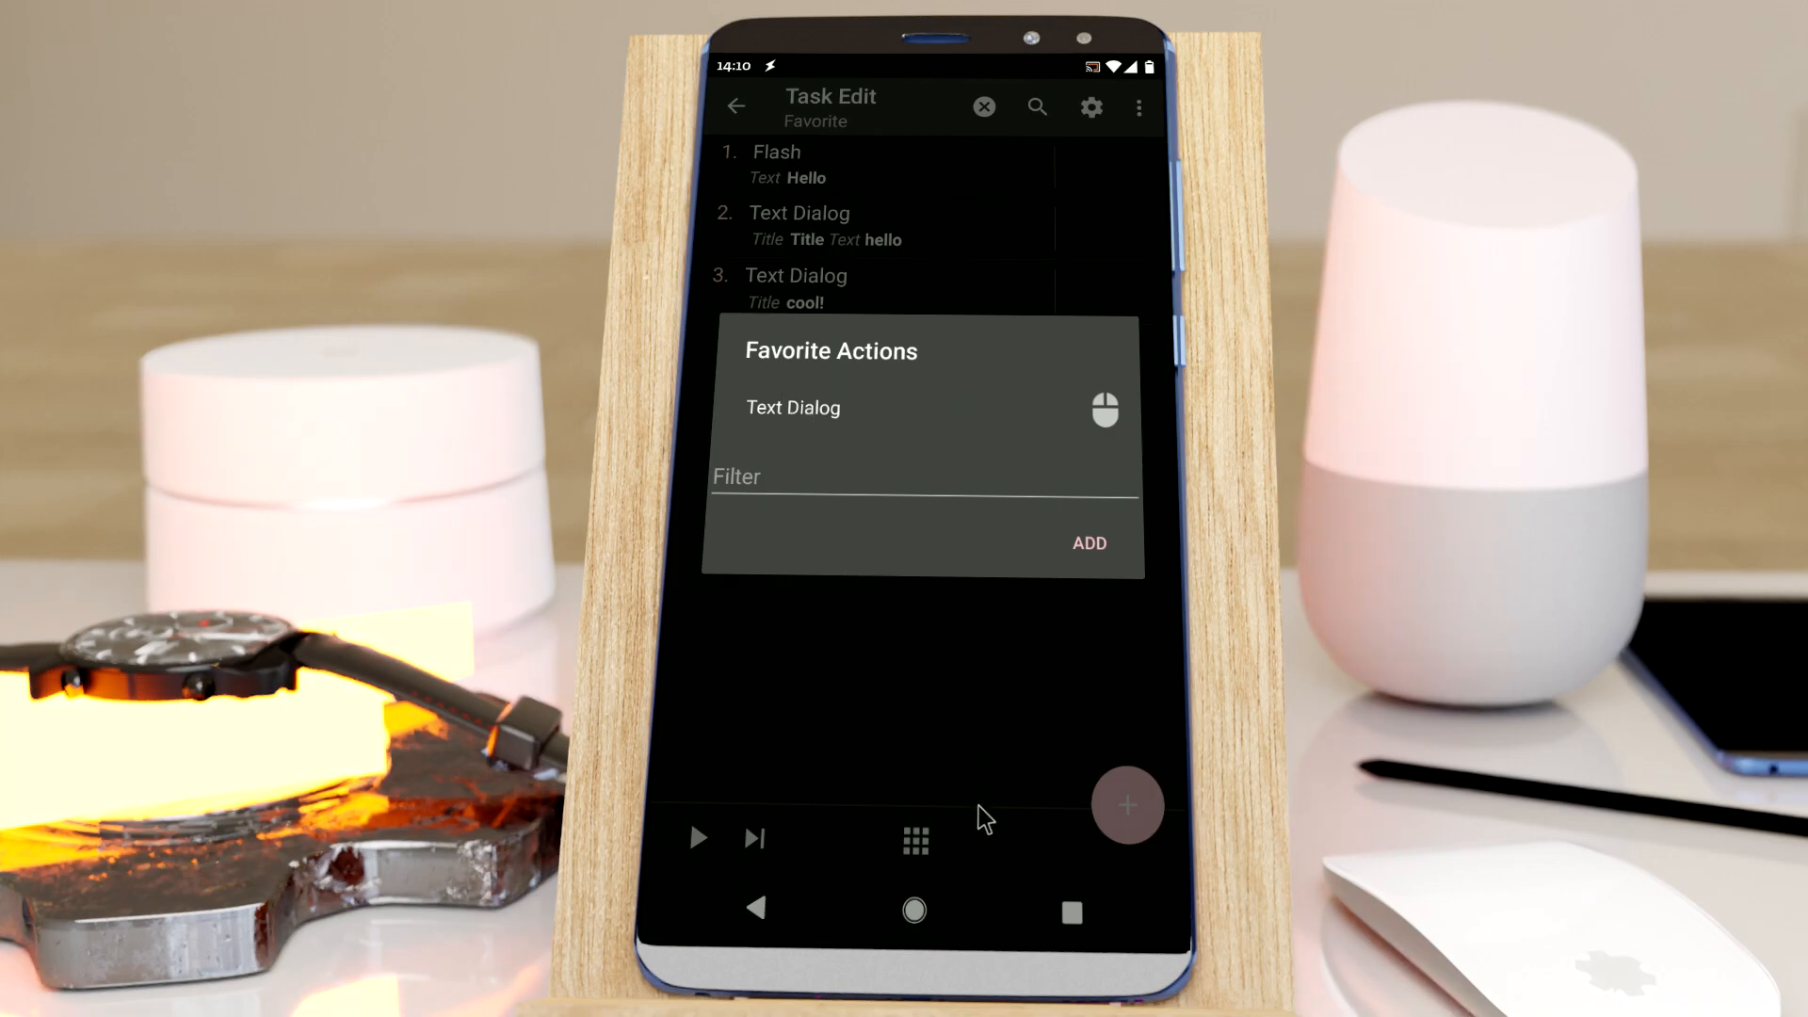
mouse_move(962, 784)
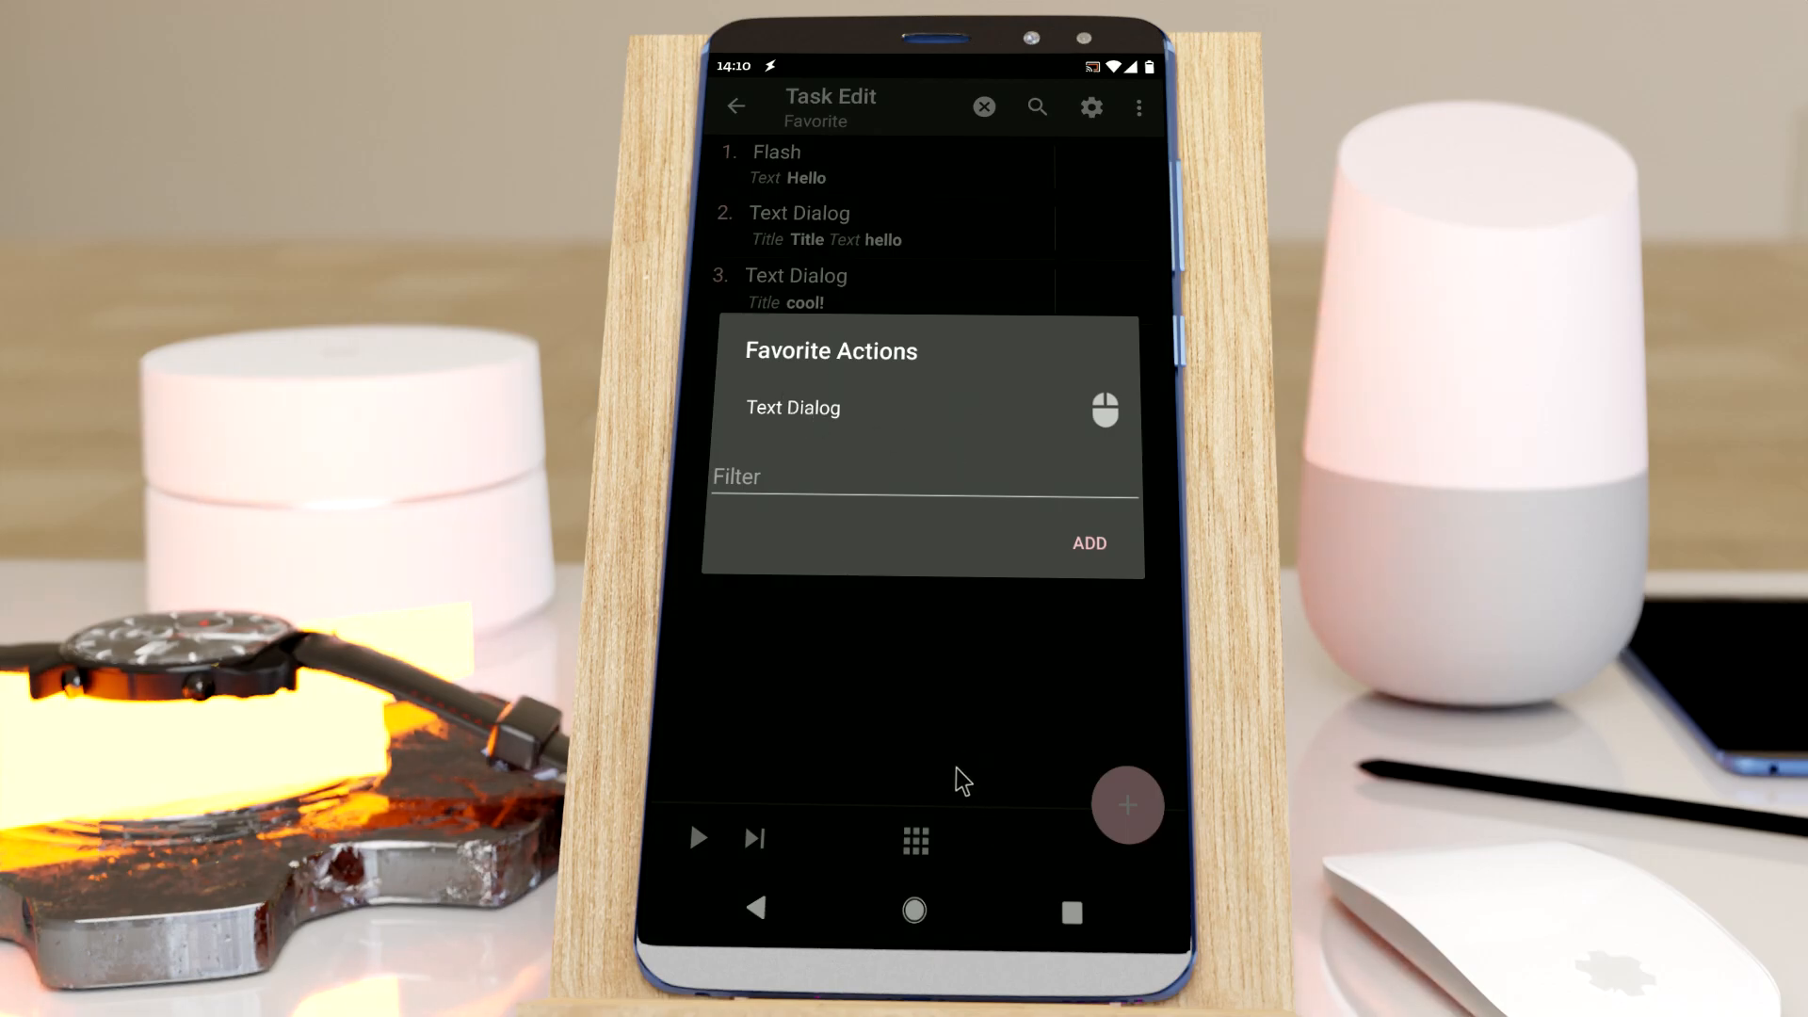